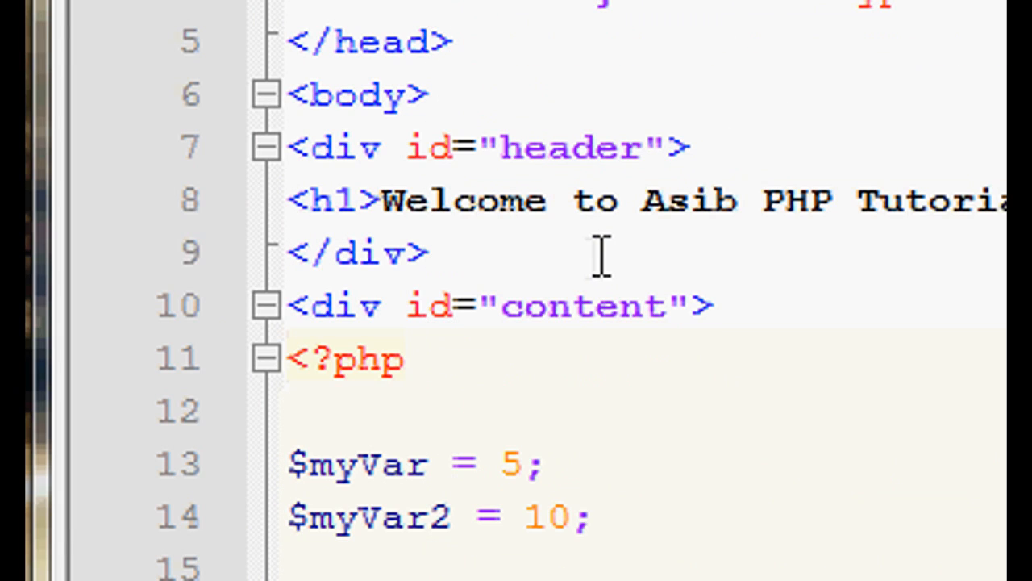
# Highlight the variable declarations and the first if condition's parts, including <, $myVar and 5
pyautogui.scroll(-3)
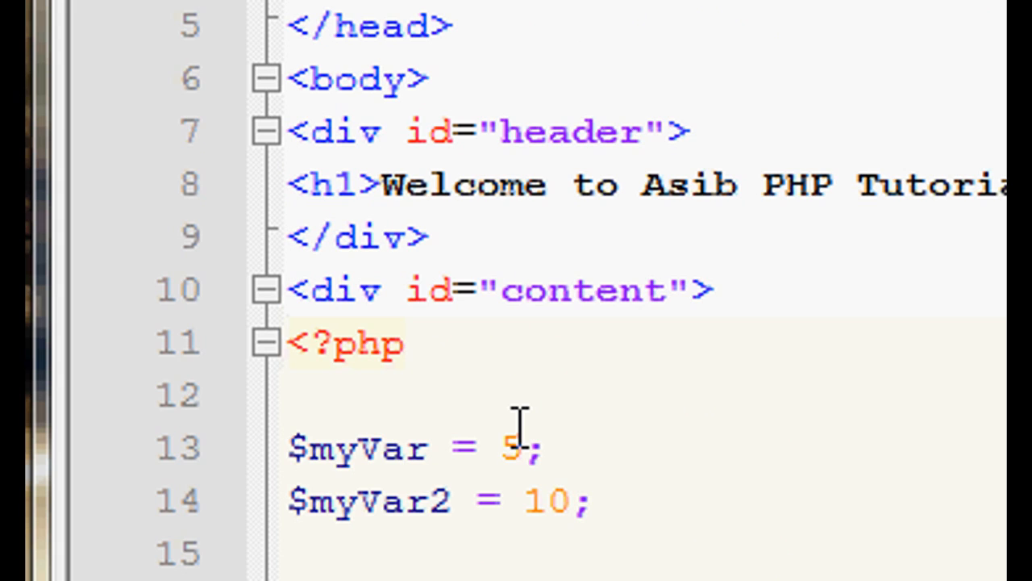
pyautogui.moveTo(484, 274)
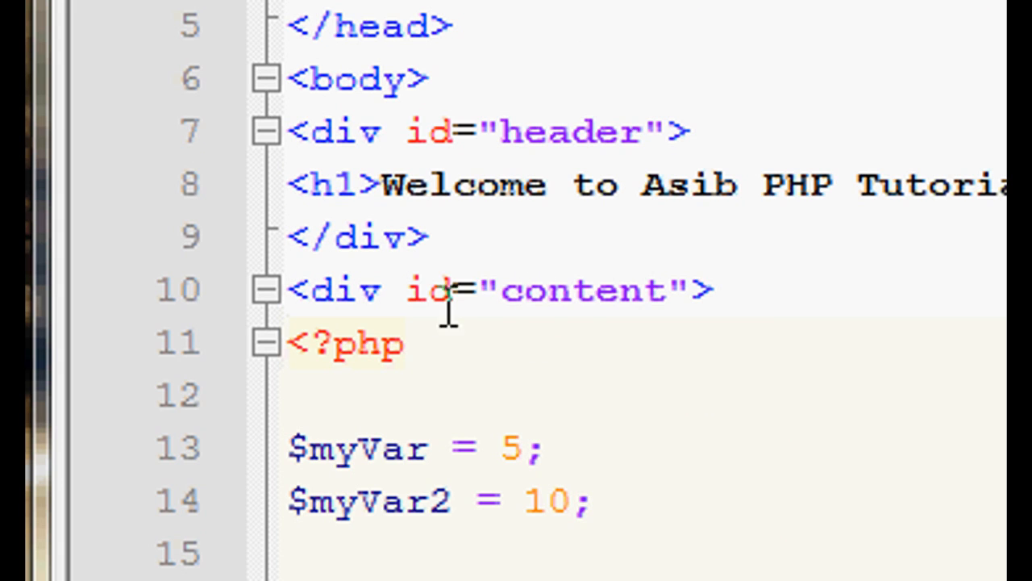
pyautogui.scroll(-3)
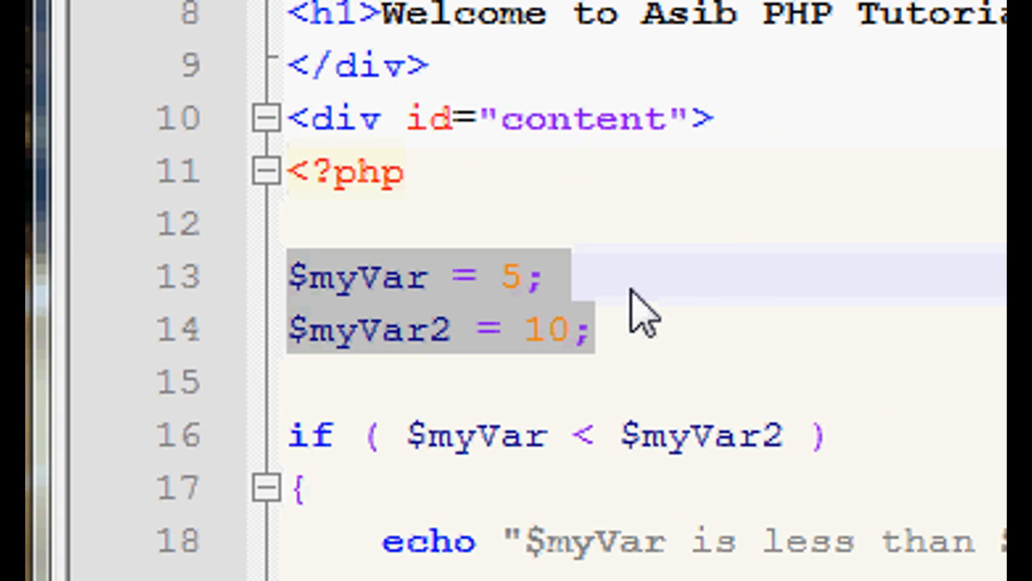
pyautogui.click(545, 276)
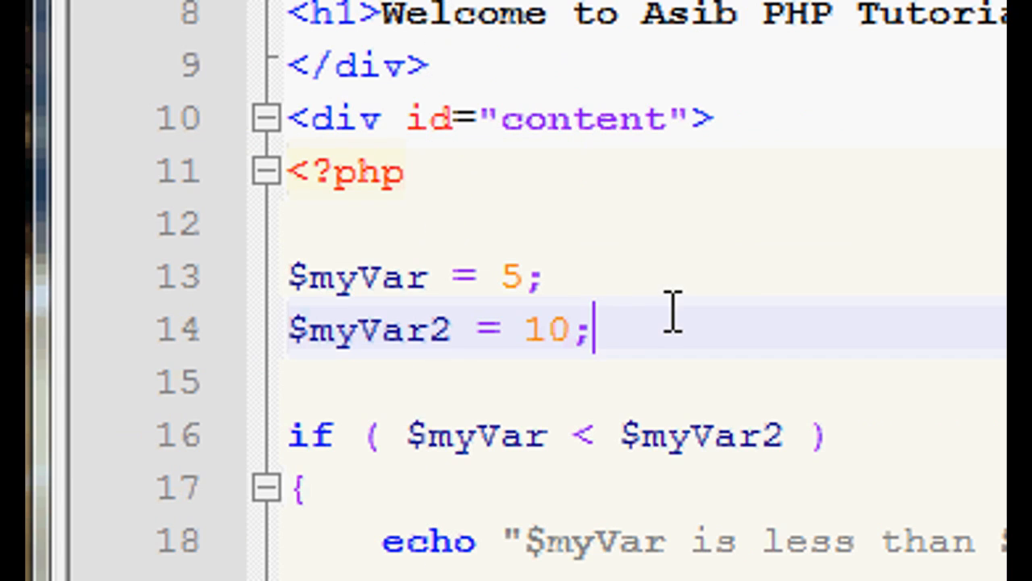
pyautogui.moveTo(588, 328); pyautogui.dragTo(286, 277)
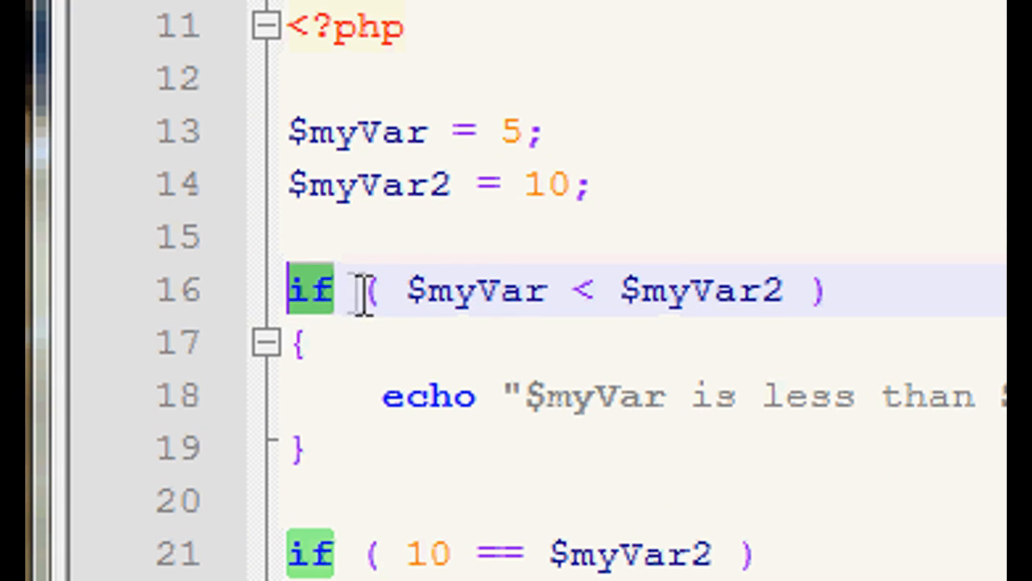
pyautogui.doubleClick(472, 289)
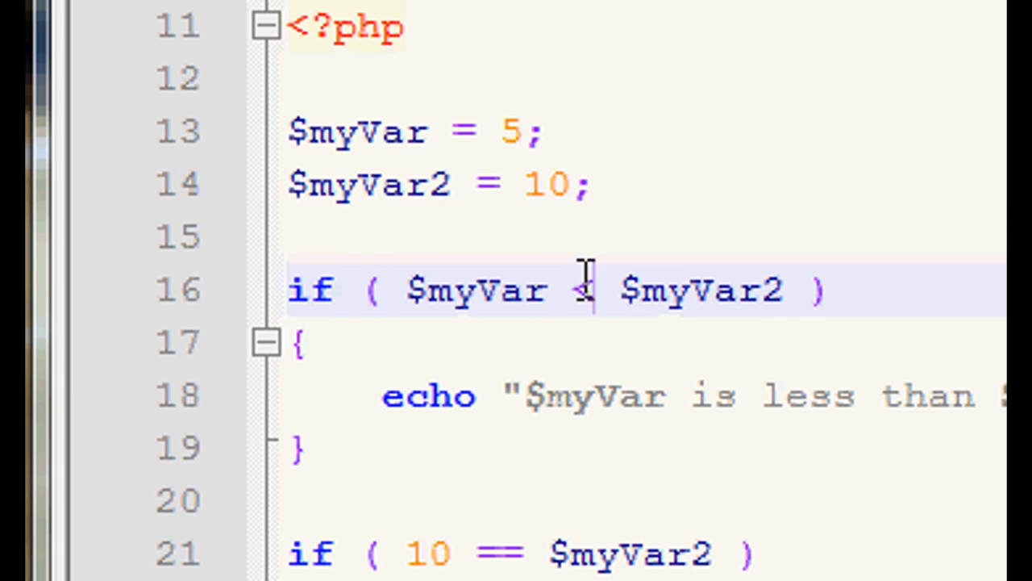
pyautogui.doubleClick(532, 289)
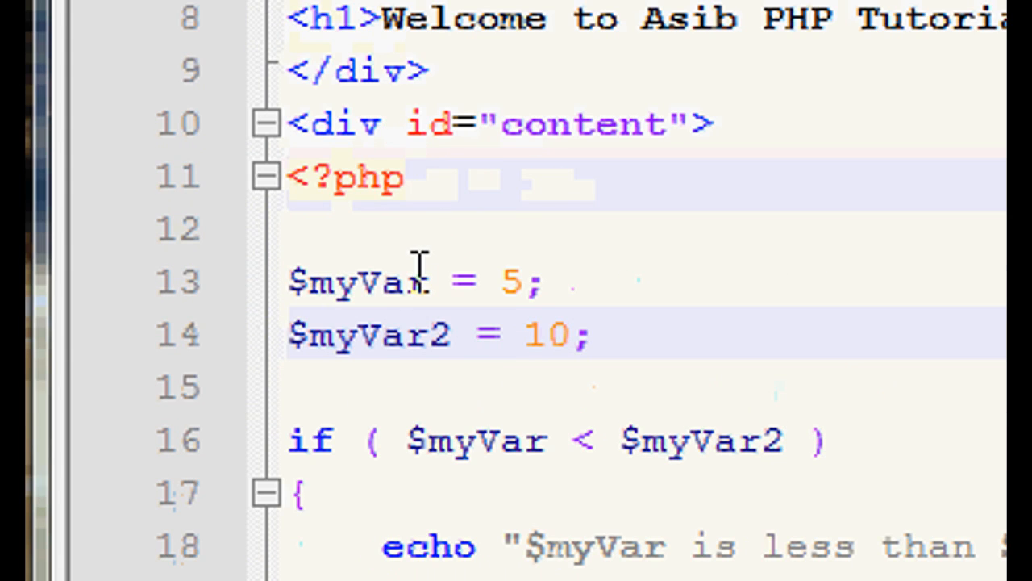
pyautogui.doubleClick(354, 281)
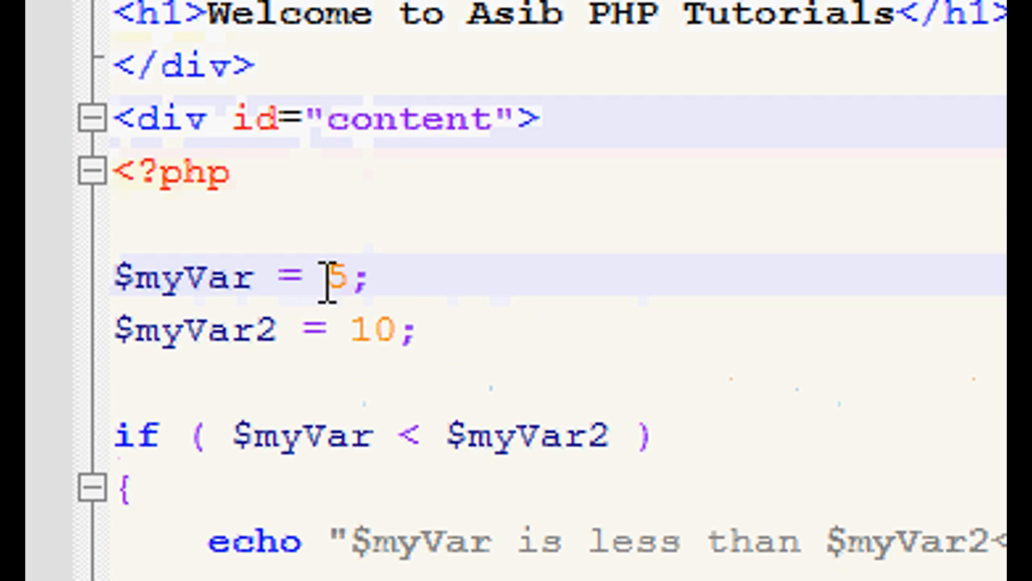
pyautogui.doubleClick(371, 327)
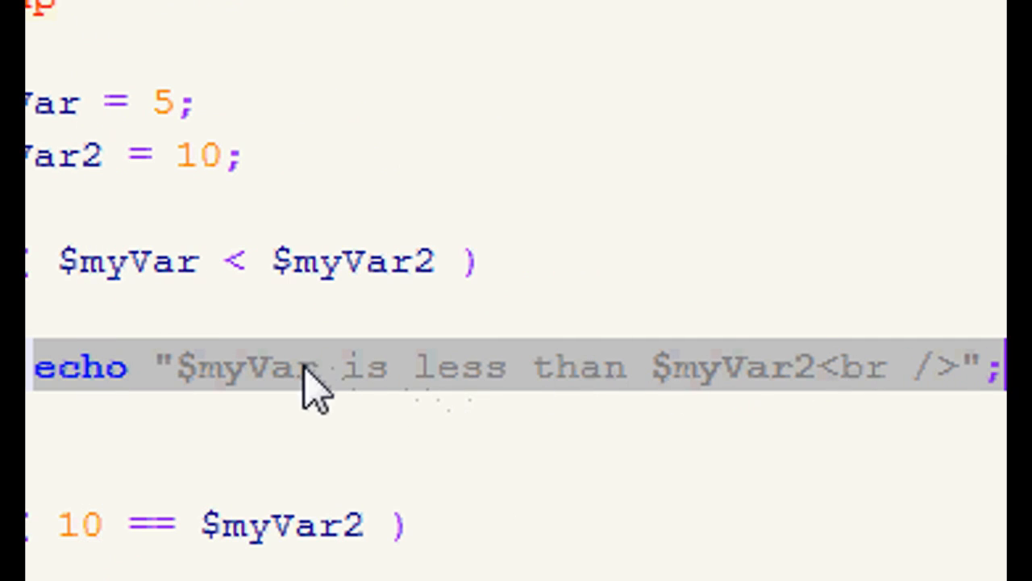
pyautogui.moveTo(302, 407)
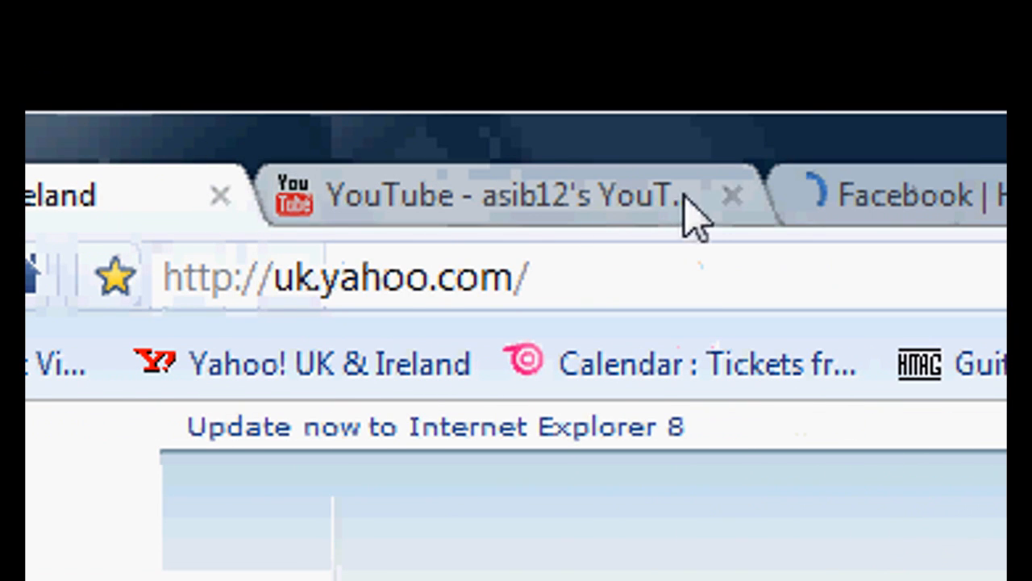
# Close the YouTube and Facebook tabs, then open the Tutorials project on localhost
pyautogui.click(733, 195)
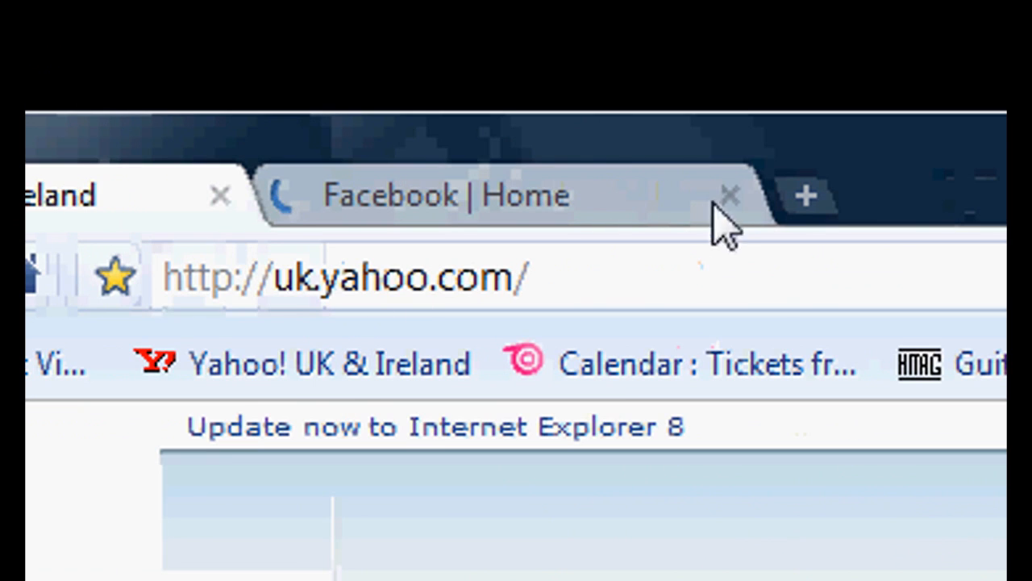
pyautogui.click(730, 196)
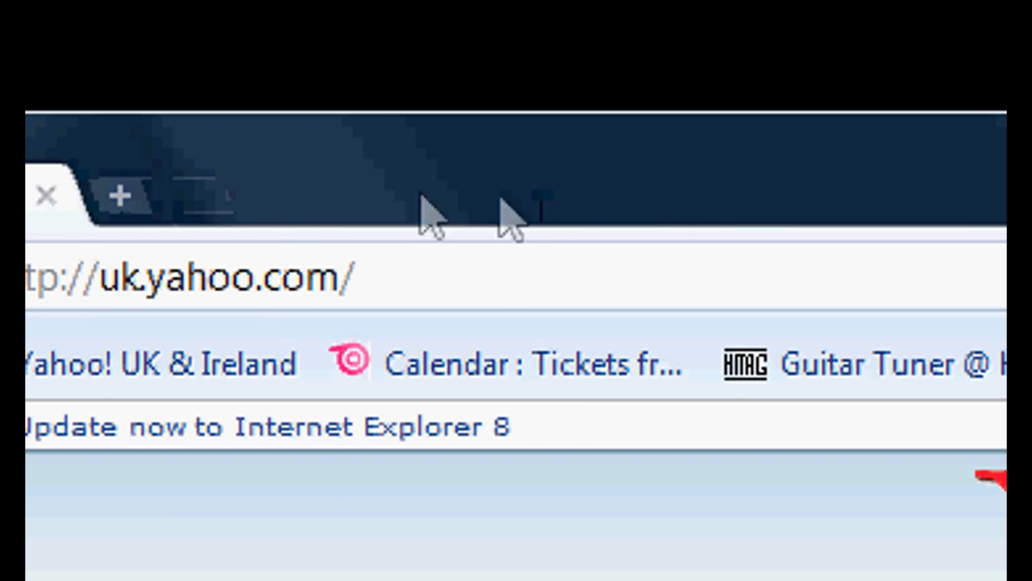
pyautogui.click(520, 276)
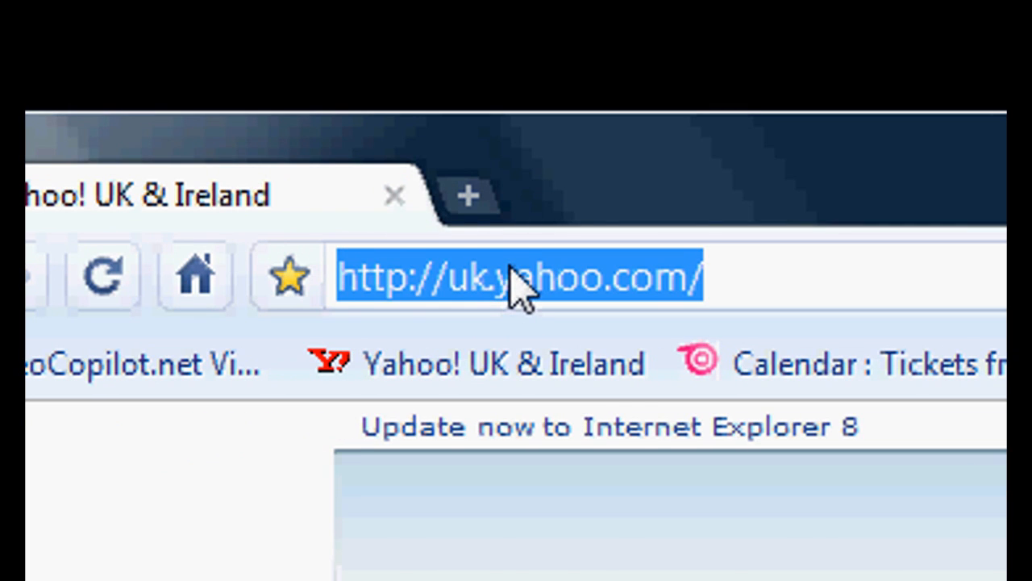
pyautogui.write('lol')
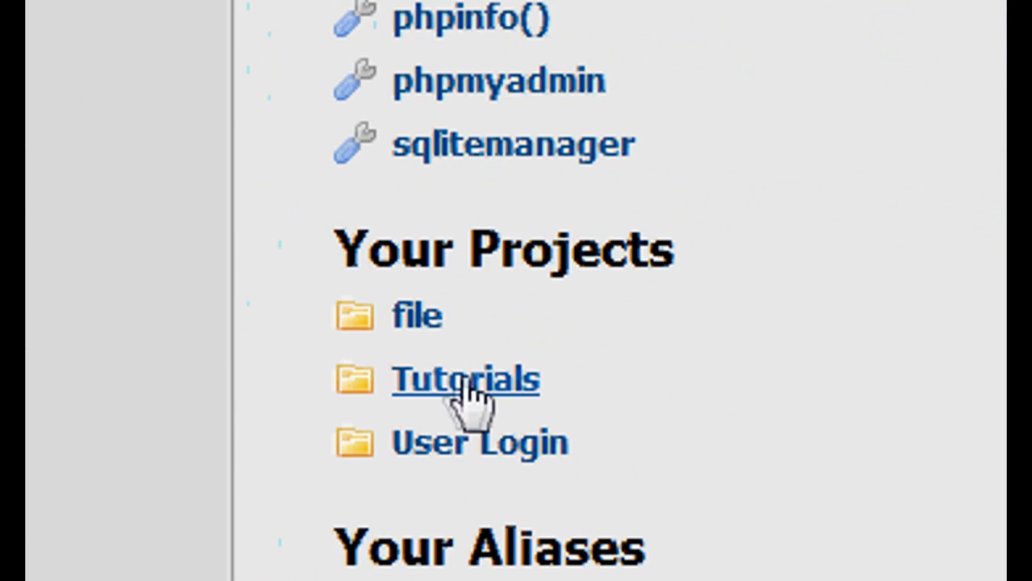
pyautogui.click(465, 379)
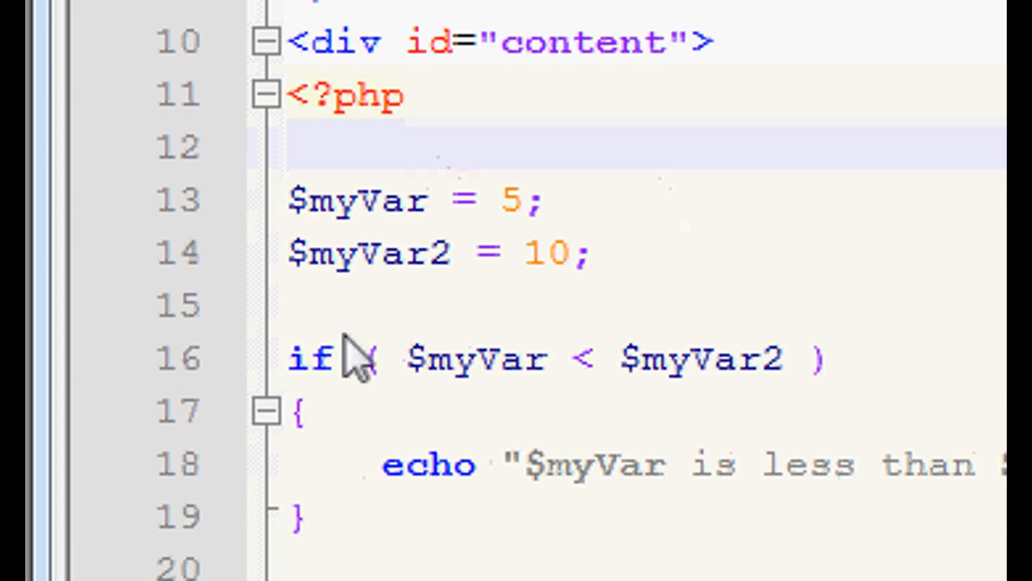
# On line 21, replace 10 with $myVar and reduce == to a single =
pyautogui.scroll(-3)
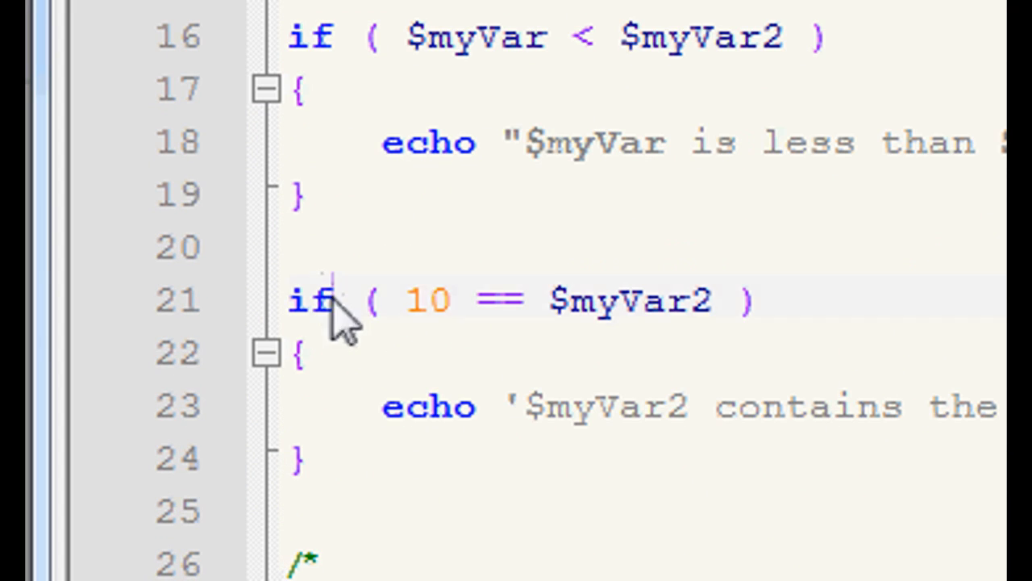
pyautogui.doubleClick(427, 300)
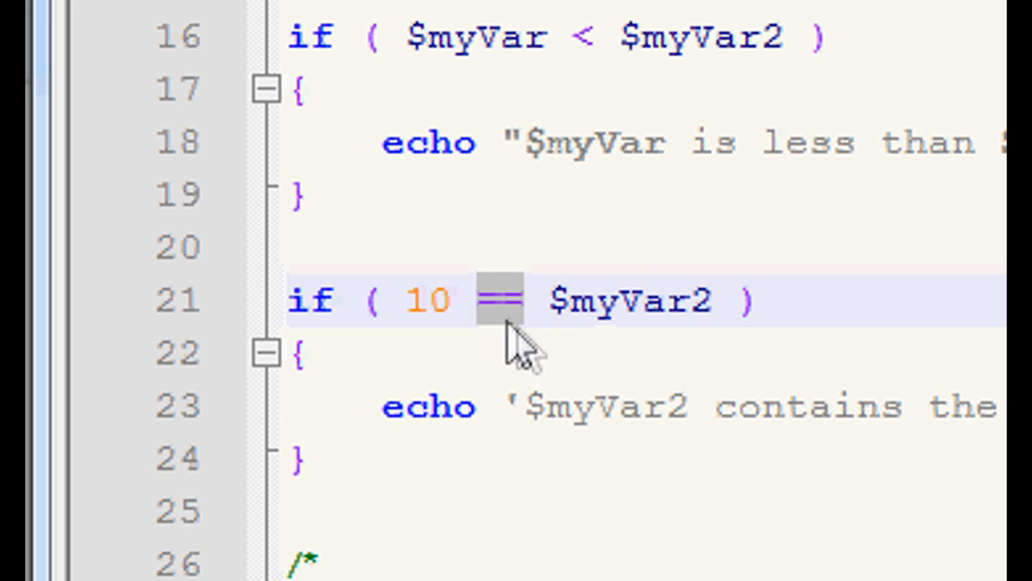
pyautogui.doubleClick(428, 300)
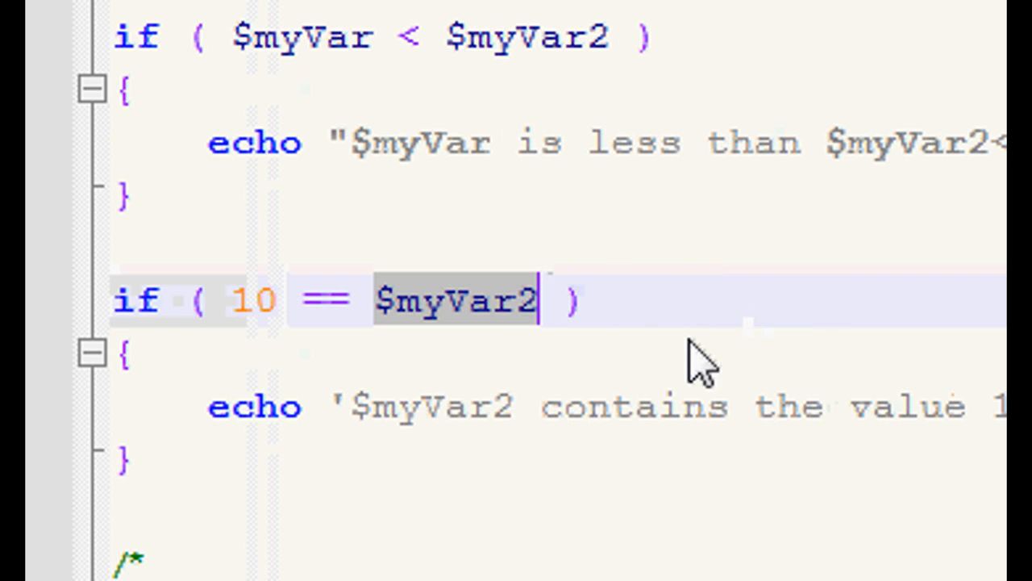
pyautogui.moveTo(367, 311)
pyautogui.write('$')
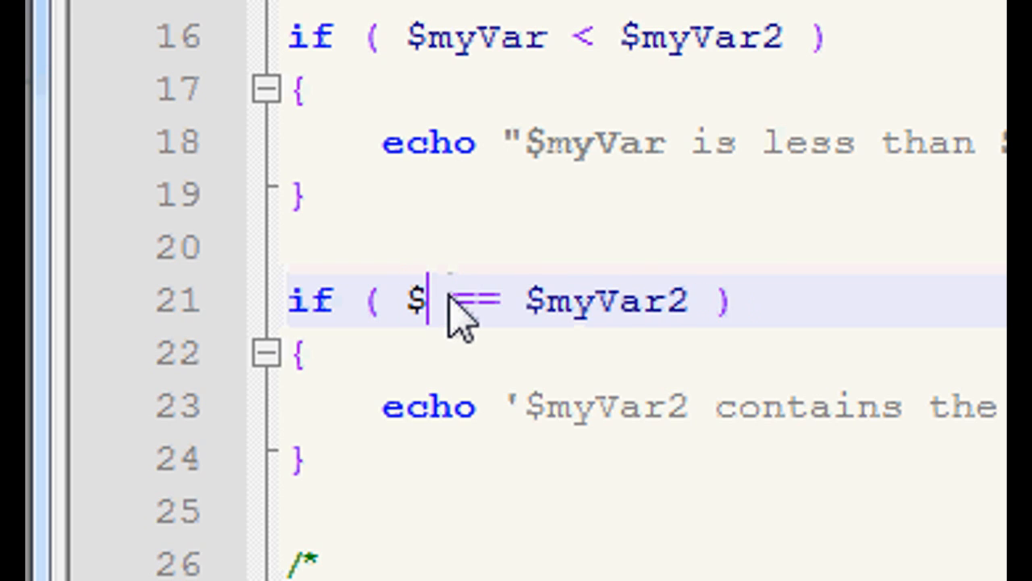
pyautogui.write('myVar')
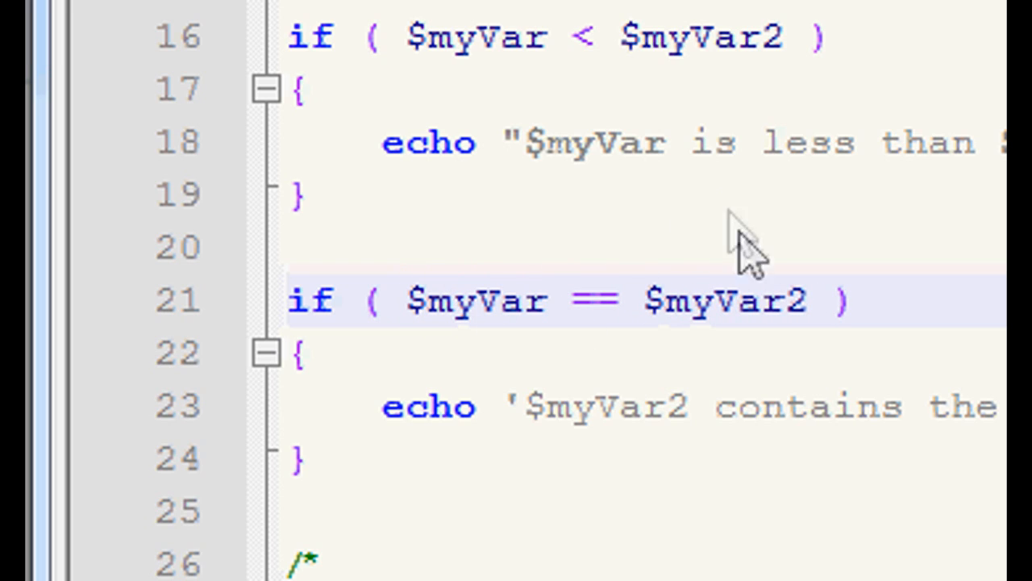
pyautogui.click(548, 300)
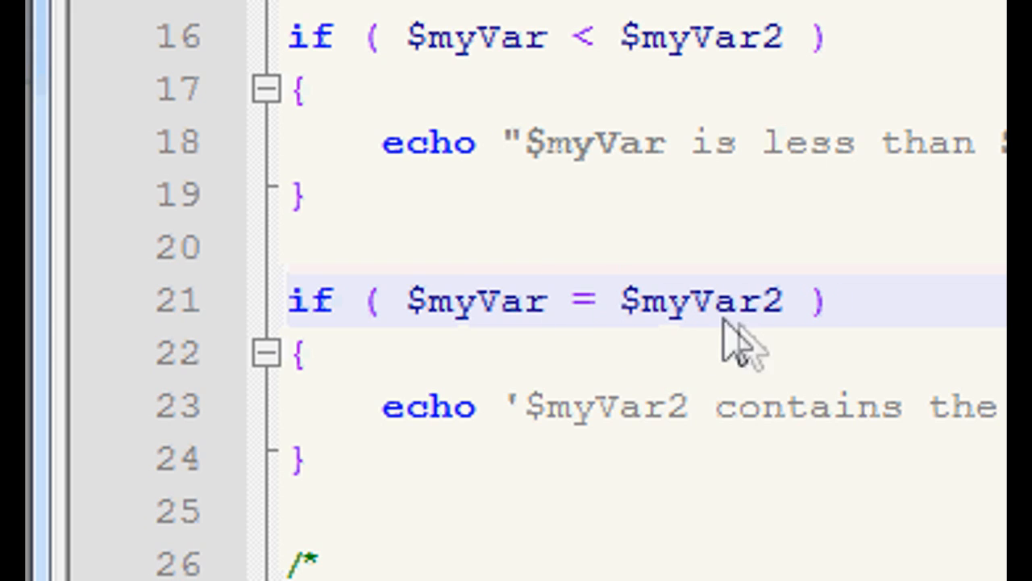
pyautogui.moveTo(686, 351)
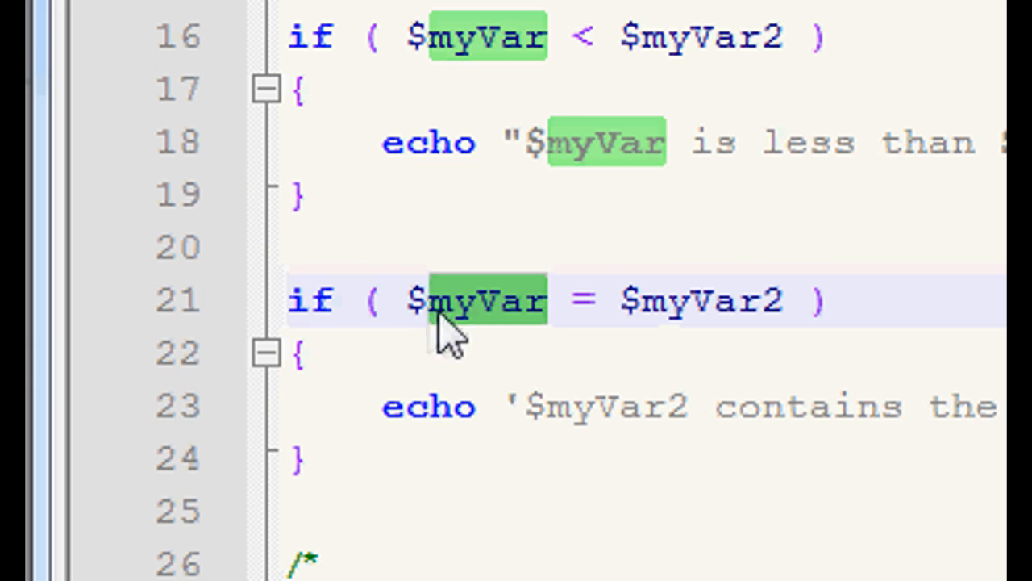
pyautogui.doubleClick(476, 300)
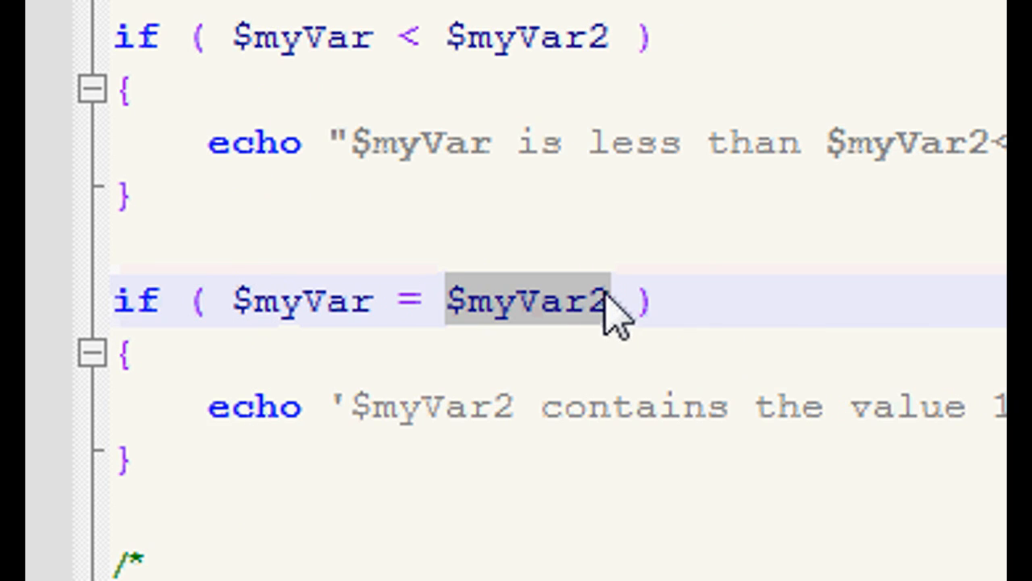
pyautogui.moveTo(302, 319)
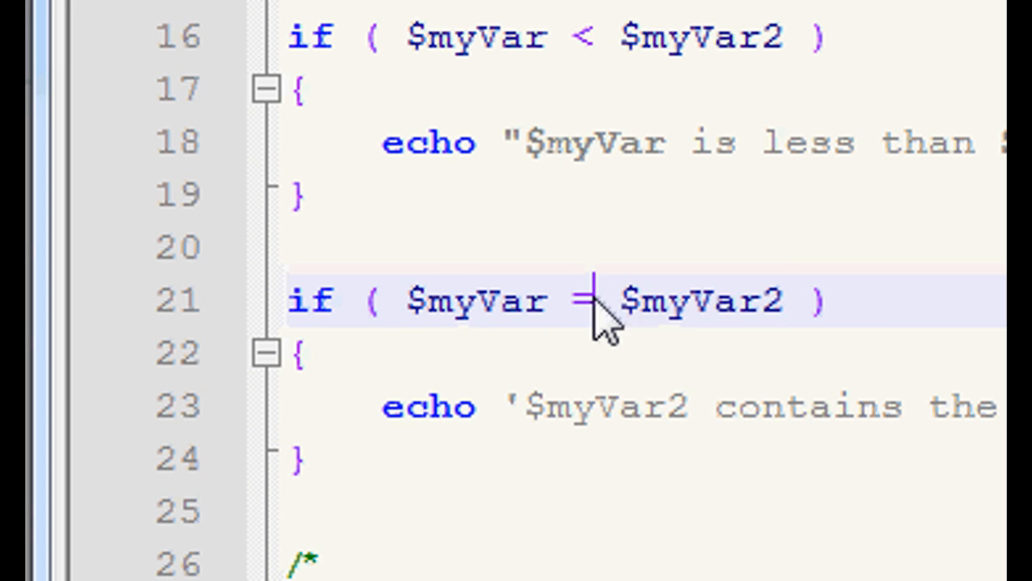
pyautogui.scroll(-3)
pyautogui.write('=')
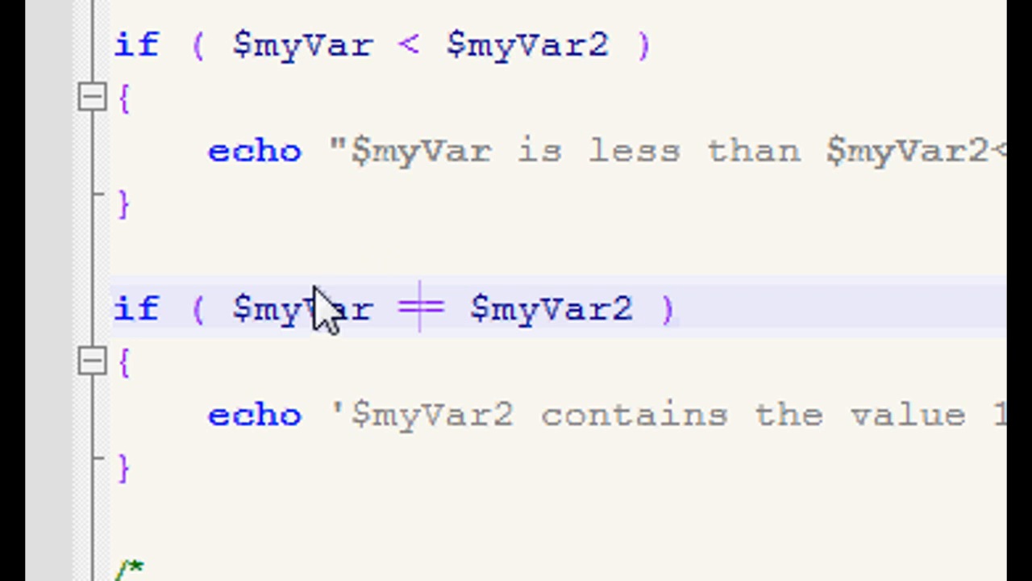
pyautogui.moveTo(408, 327)
pyautogui.write('10')
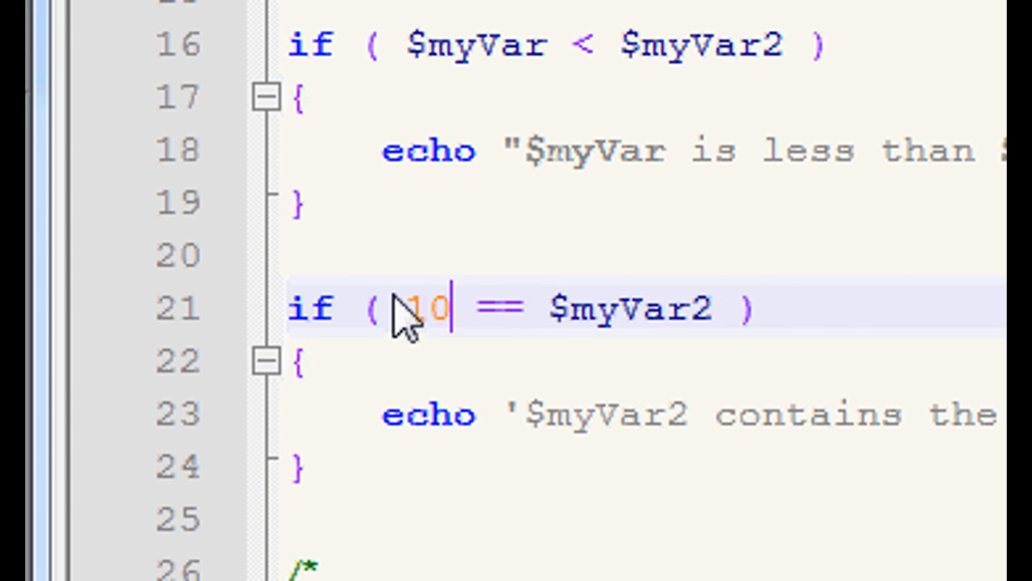
pyautogui.scroll(3)
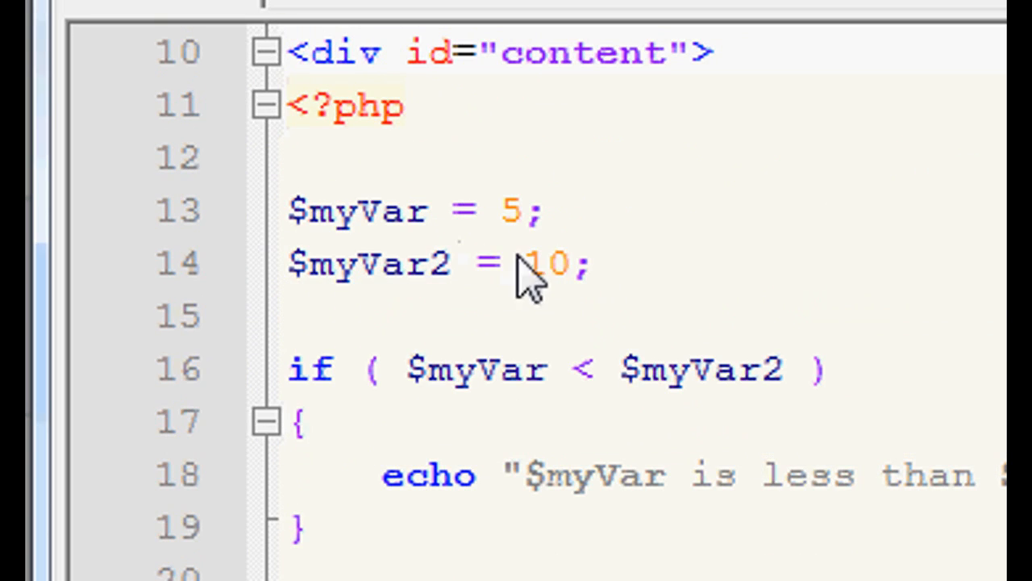
pyautogui.doubleClick(547, 264)
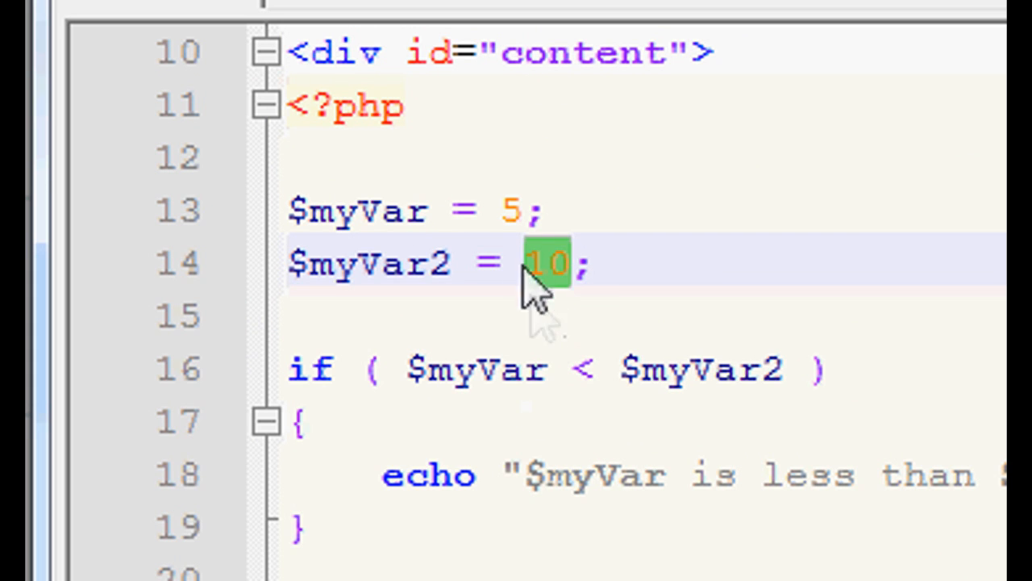
pyautogui.scroll(-3)
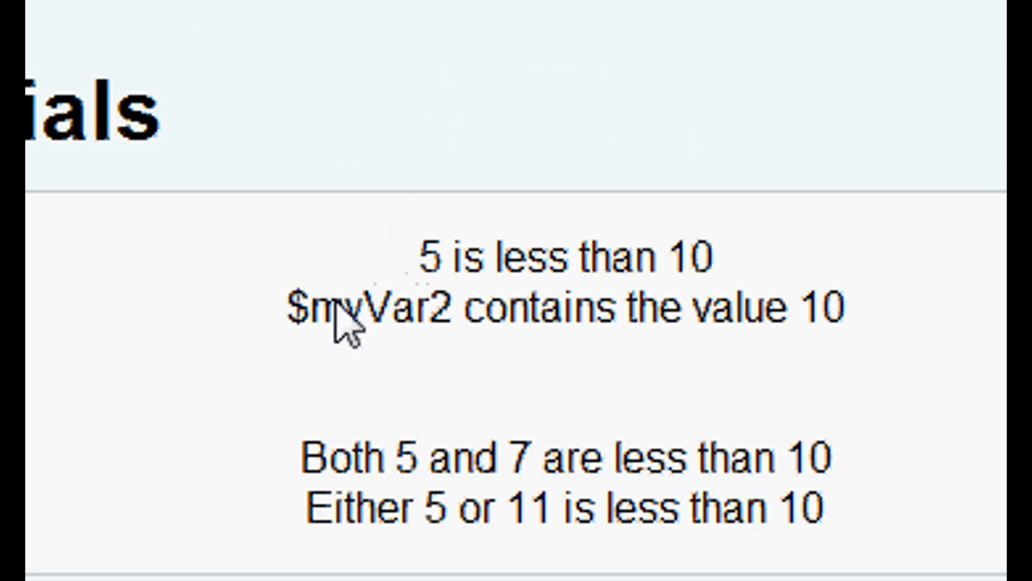
pyautogui.moveTo(677, 379)
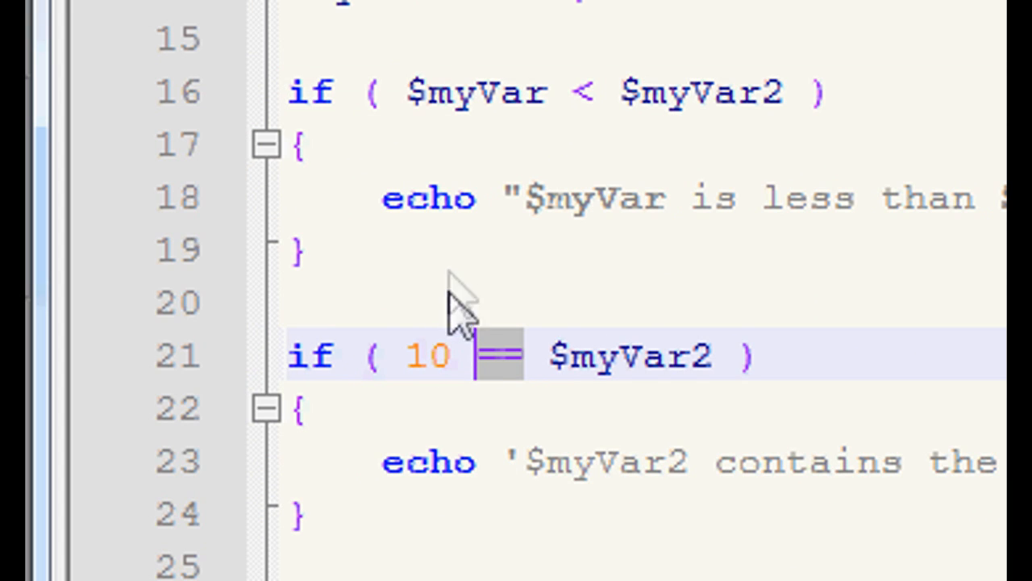
pyautogui.scroll(-3)
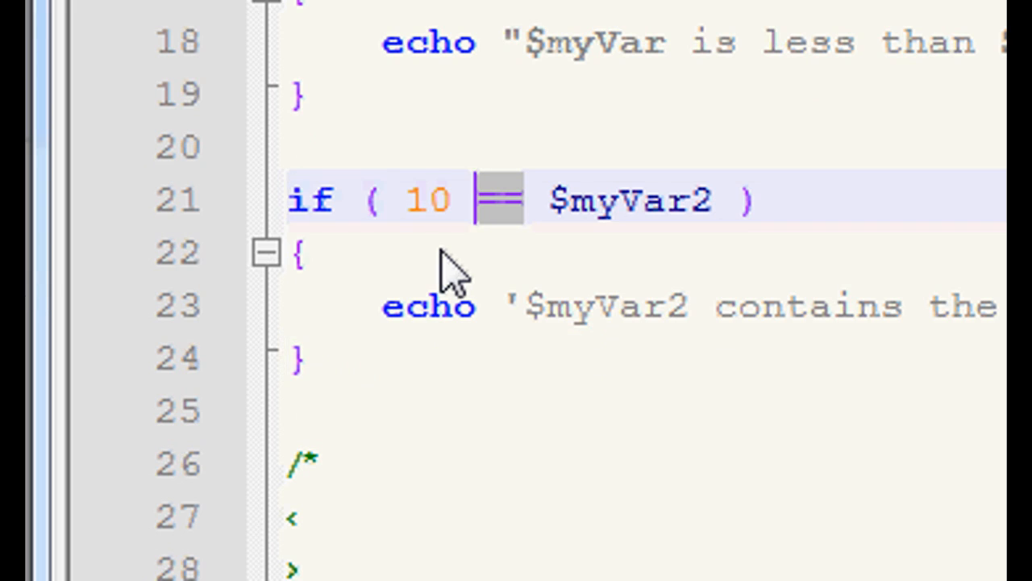
pyautogui.scroll(-3)
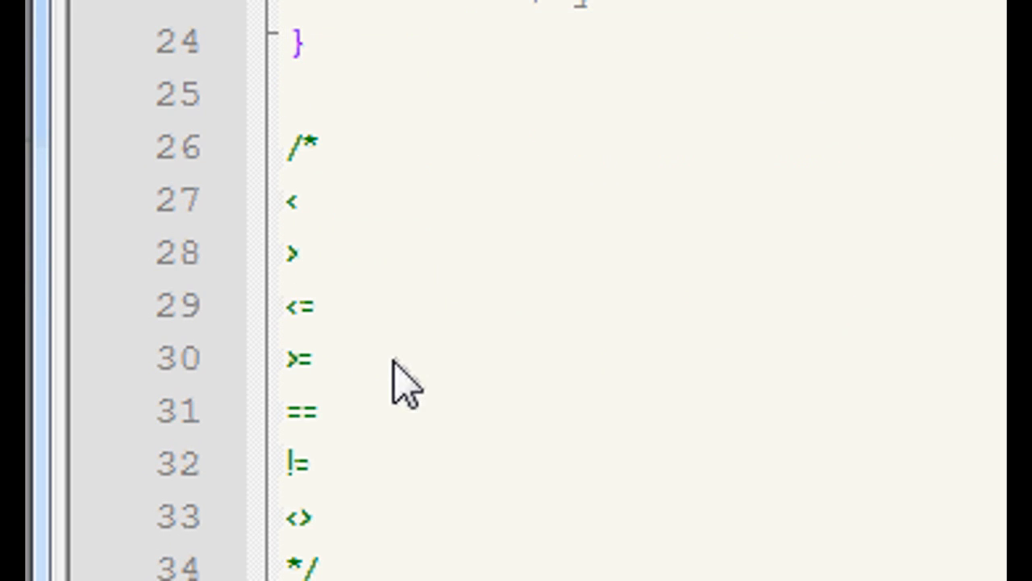
pyautogui.scroll(-3)
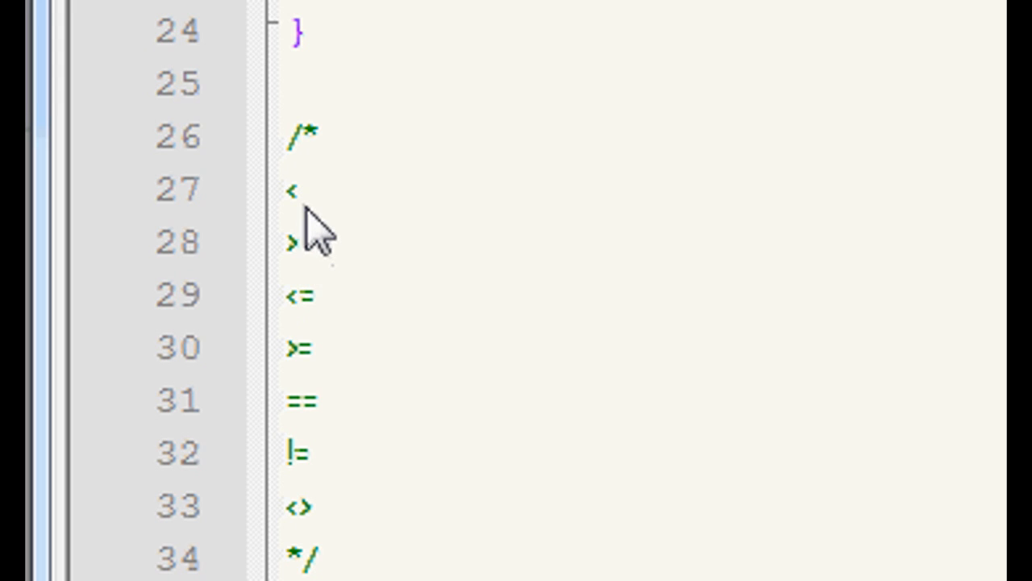
pyautogui.click(298, 190)
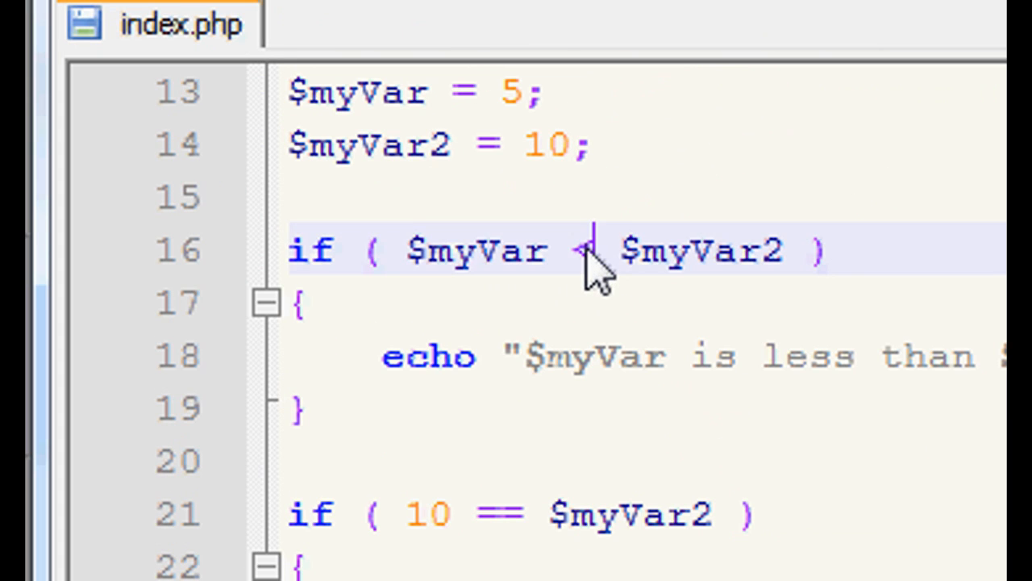
pyautogui.moveTo(593, 290)
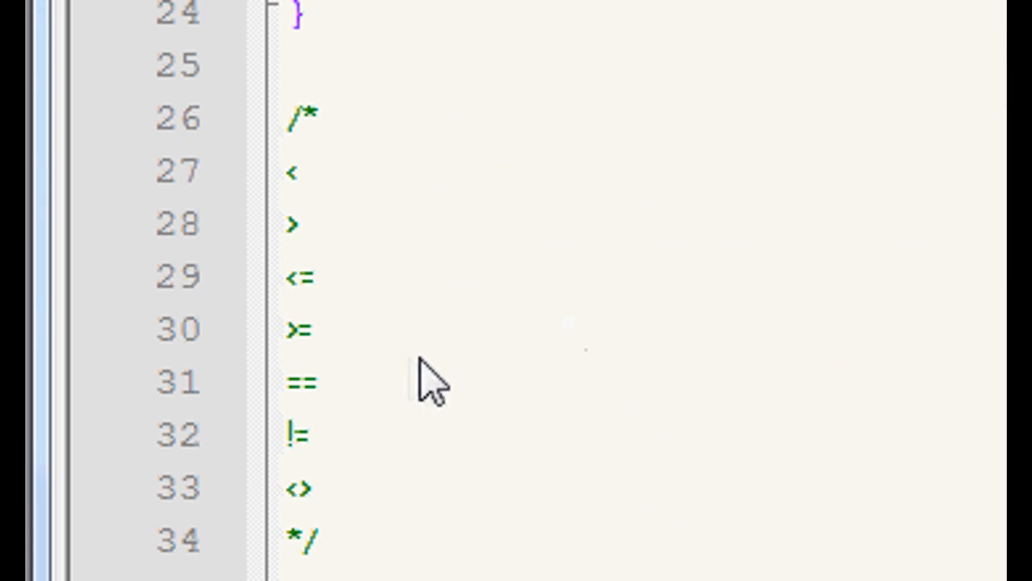
pyautogui.click(294, 276)
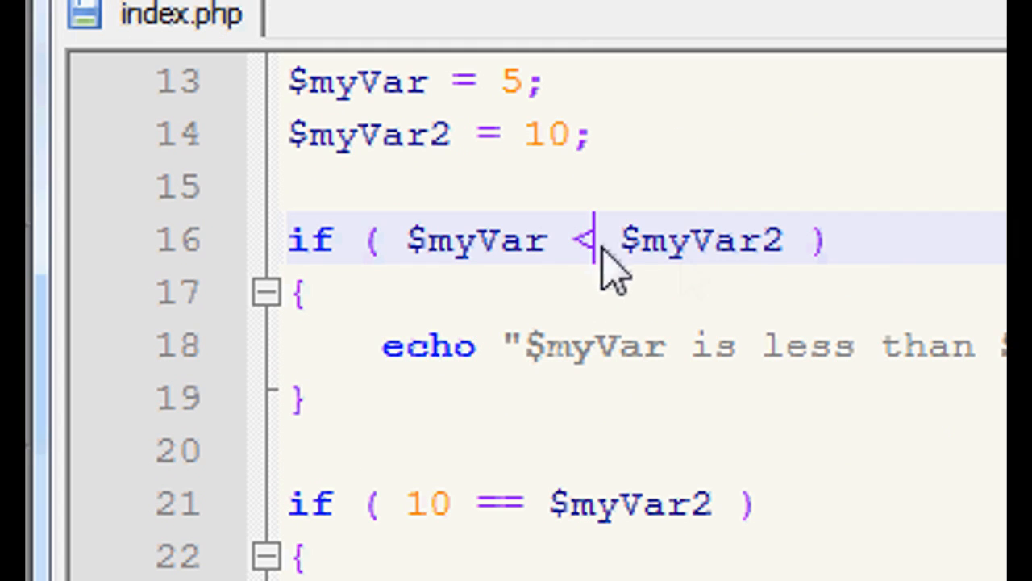
# Change the first condition to $myVar <= $myVar2 and set $myVar to 10
pyautogui.write('=')
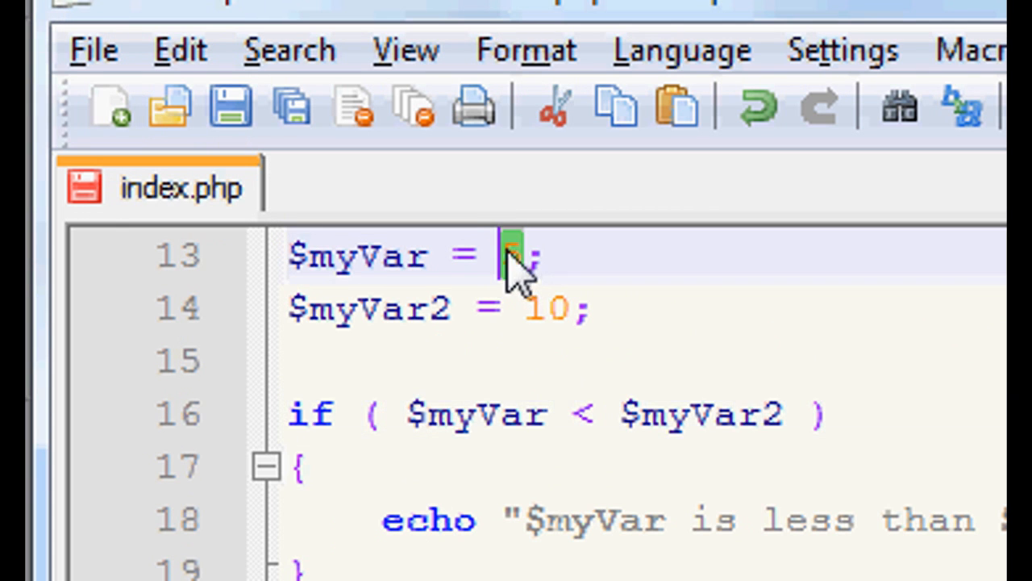
pyautogui.write('10')
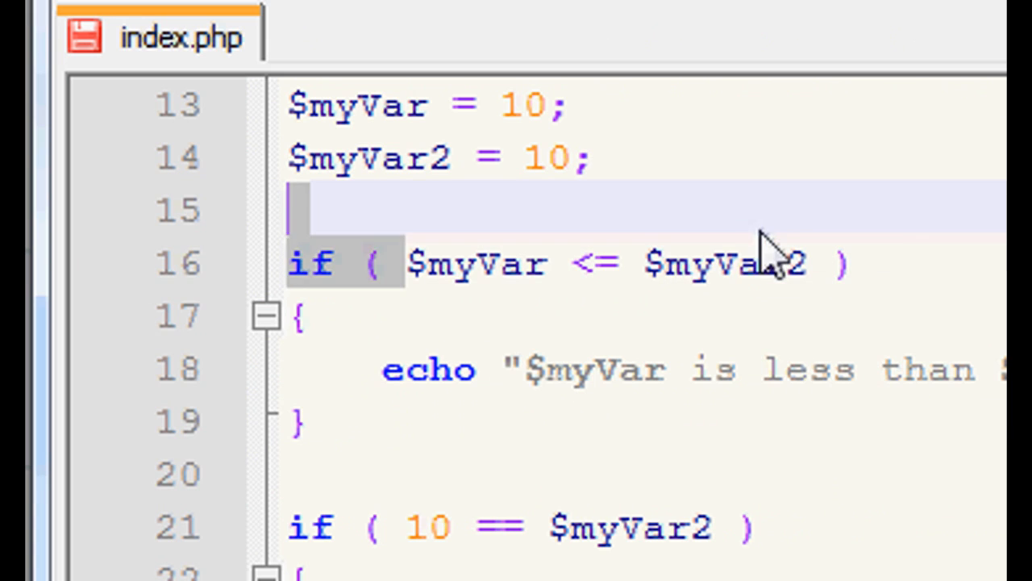
pyautogui.click(661, 264)
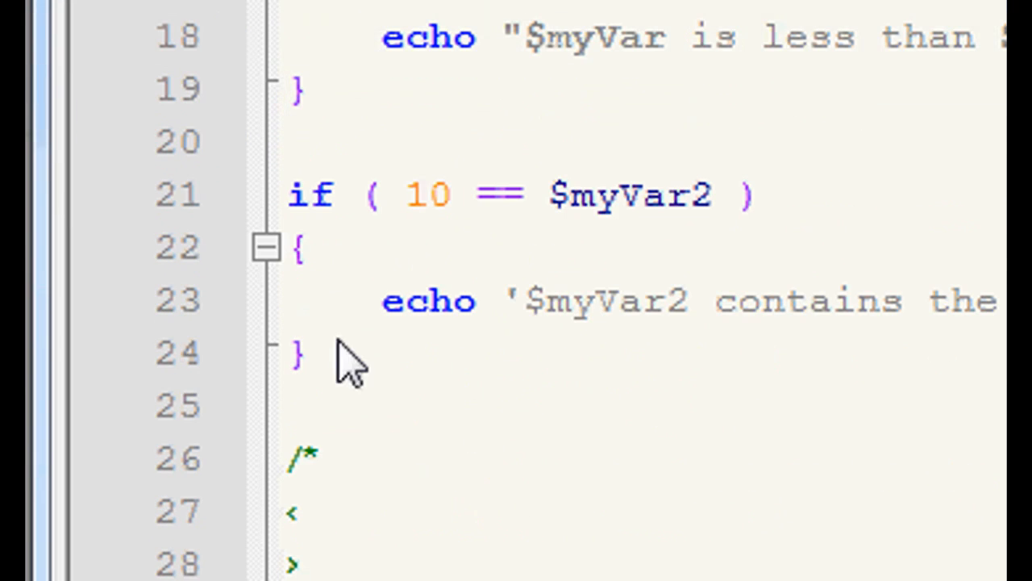
pyautogui.scroll(-3)
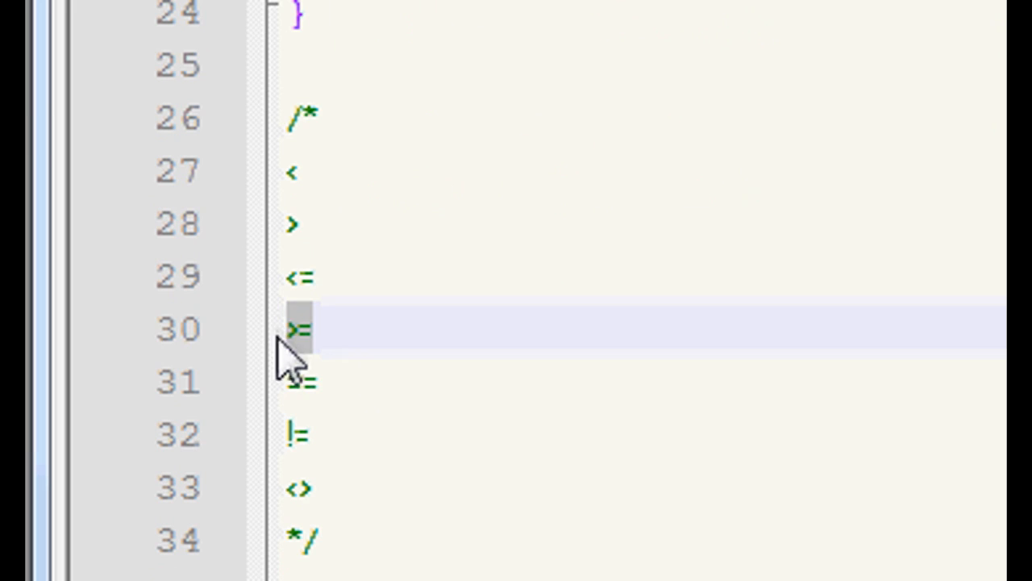
pyautogui.click(302, 382)
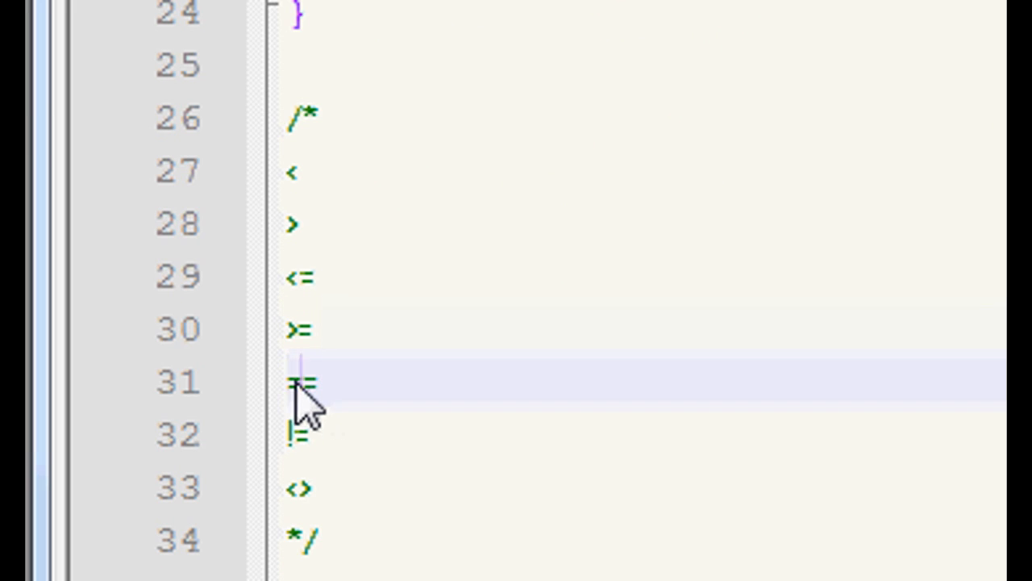
pyautogui.doubleClick(299, 382)
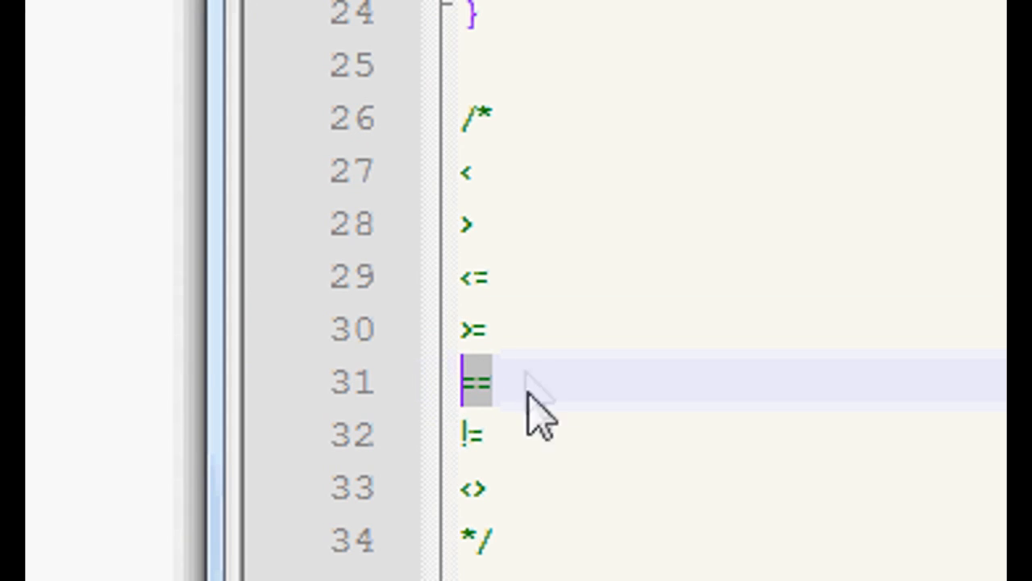
pyautogui.scroll(-3)
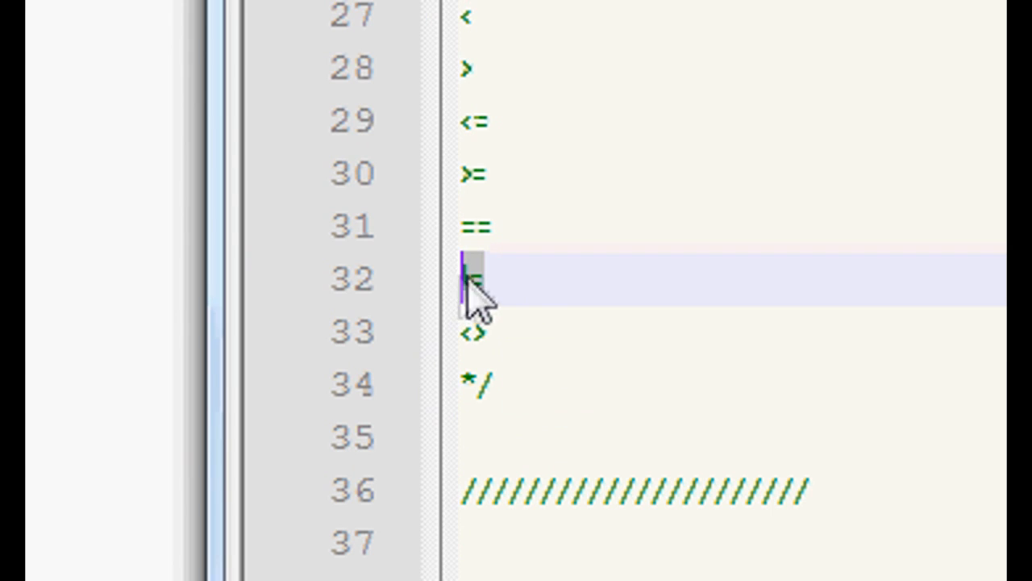
pyautogui.moveTo(492, 371)
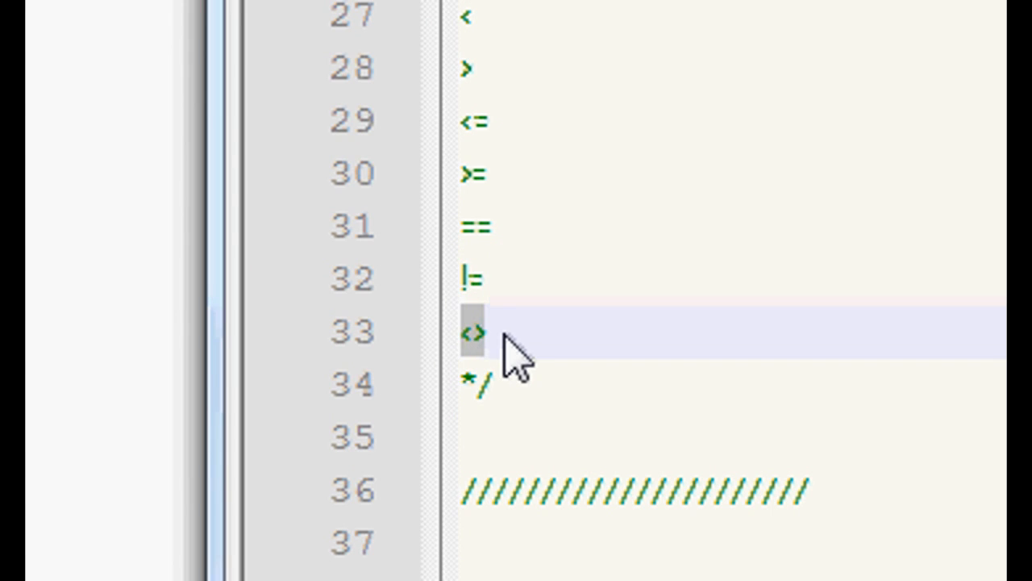
pyautogui.scroll(-3)
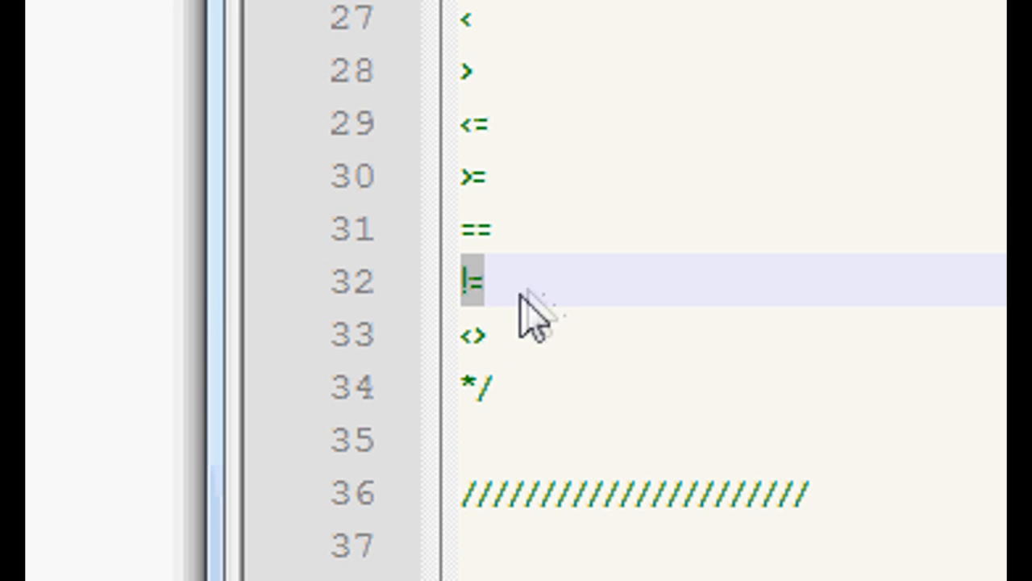
pyautogui.scroll(-3)
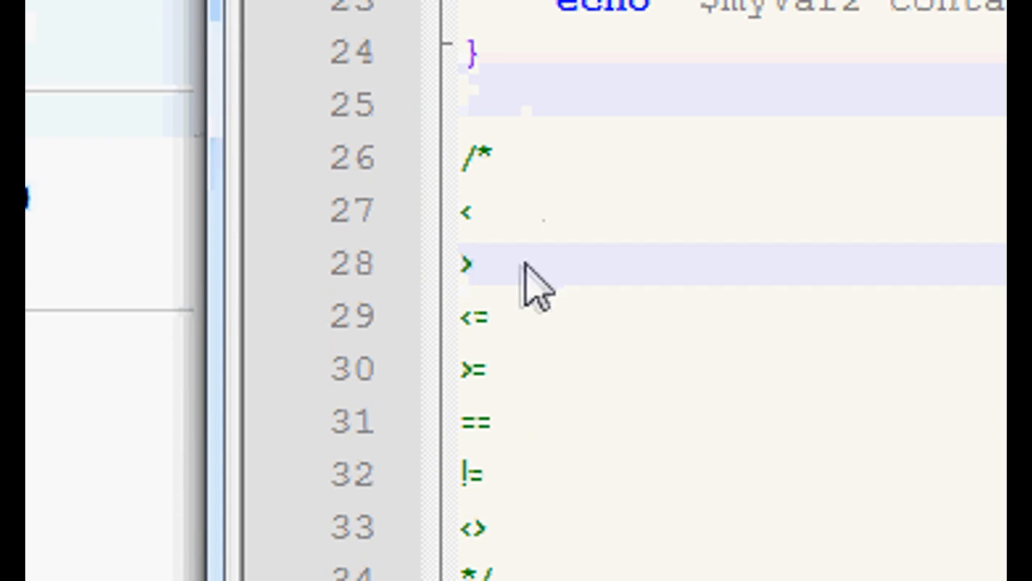
pyautogui.scroll(-3)
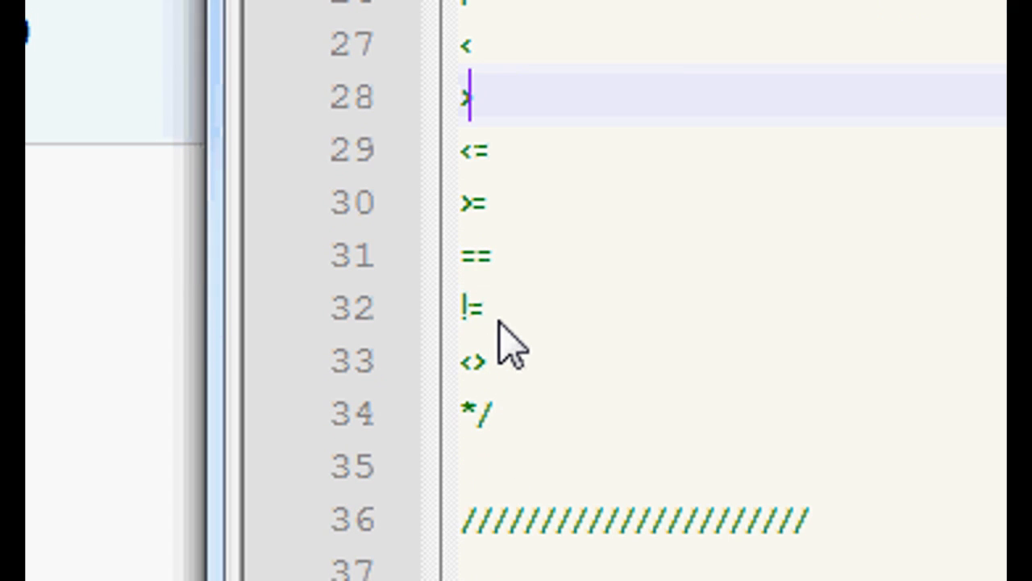
pyautogui.moveTo(484, 343)
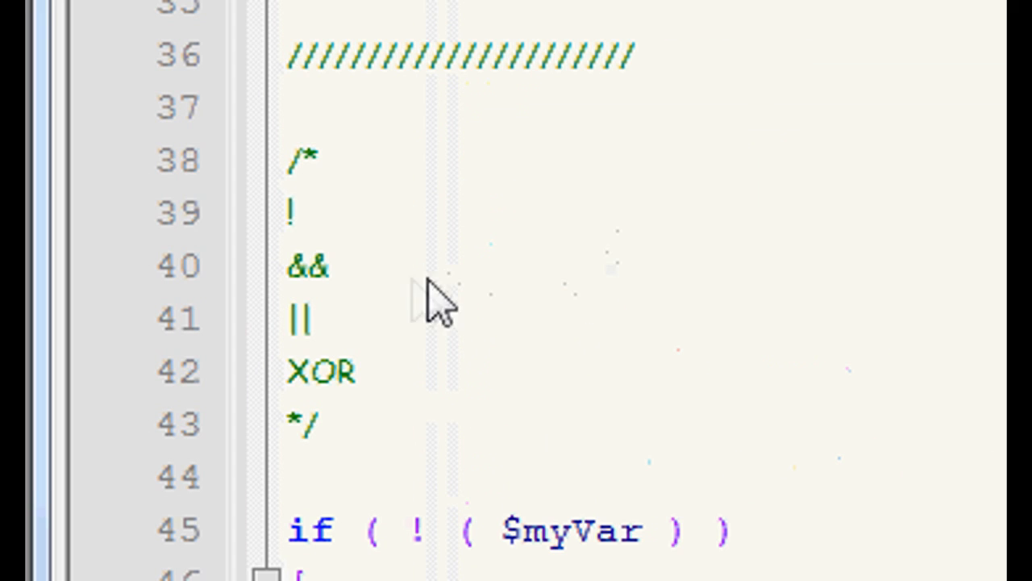
pyautogui.moveTo(363, 367)
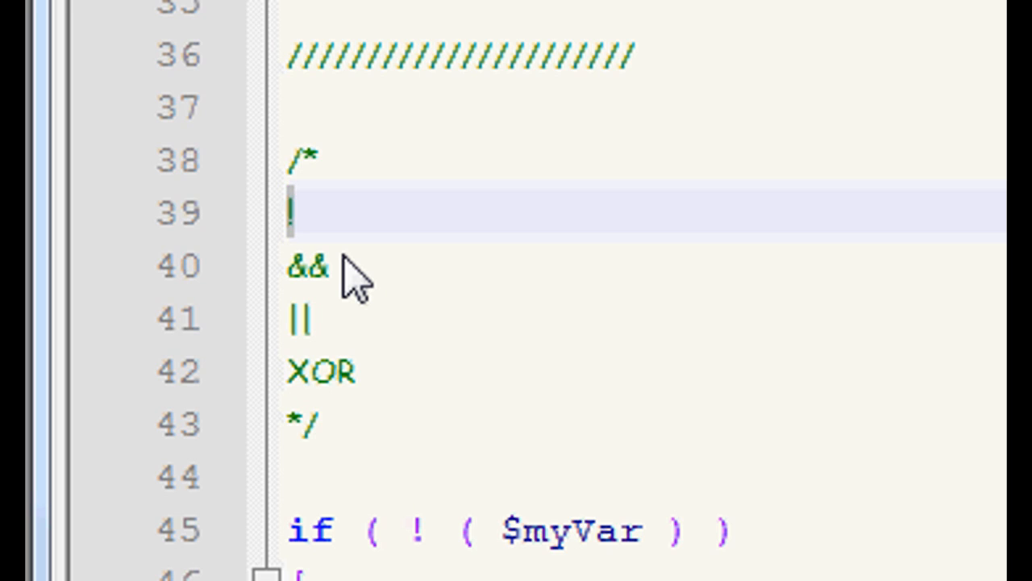
# Write the /* */ comment listing !, &&, || and XOR on separate lines
pyautogui.press('BackSpace')
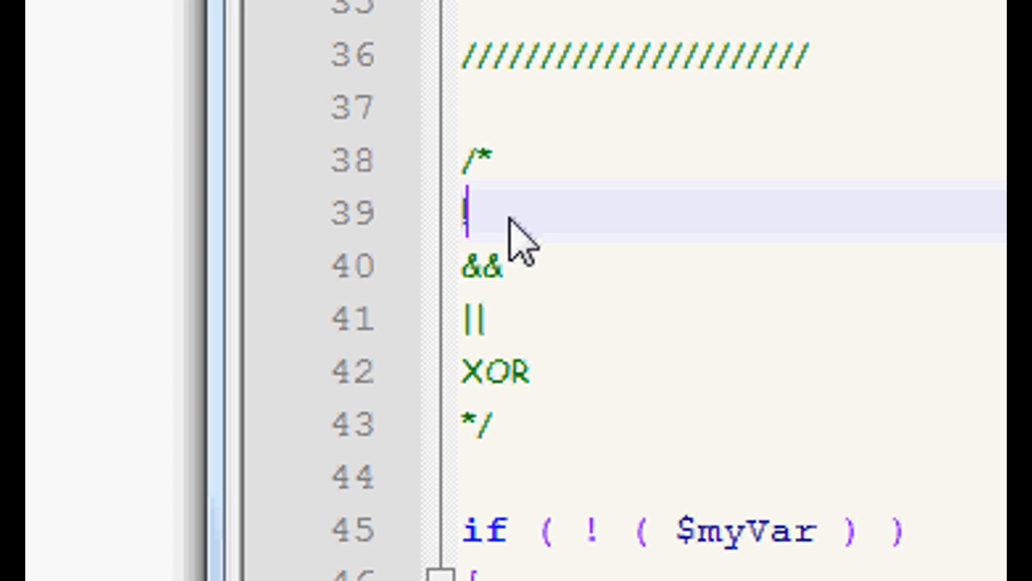
pyautogui.moveTo(452, 214)
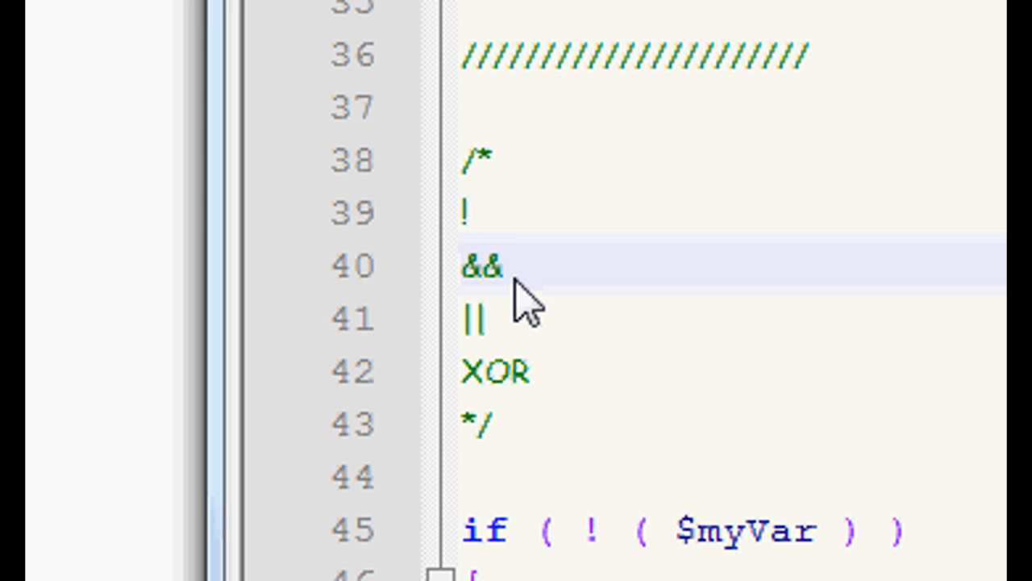
pyautogui.doubleClick(481, 265)
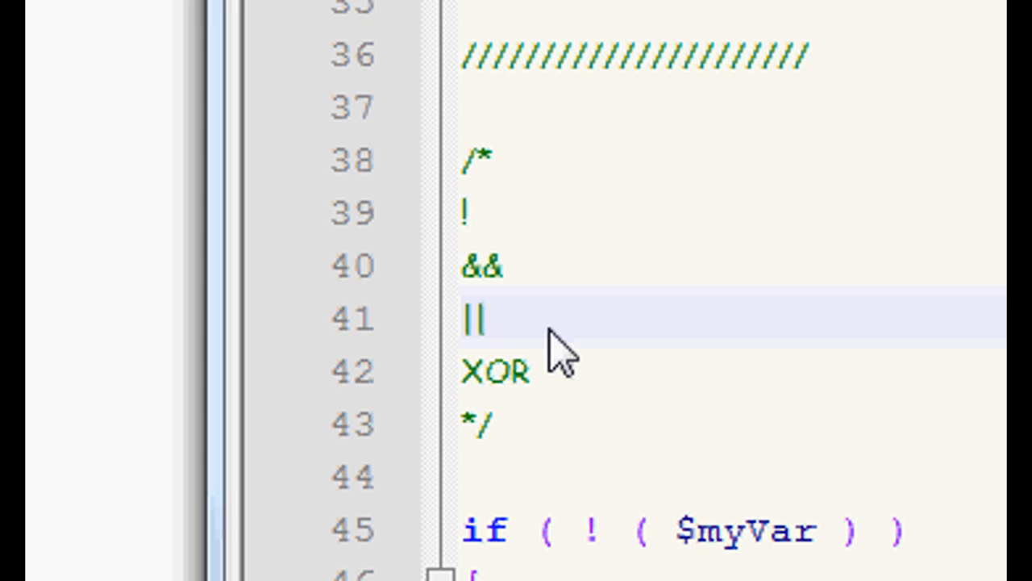
pyautogui.write('|||')
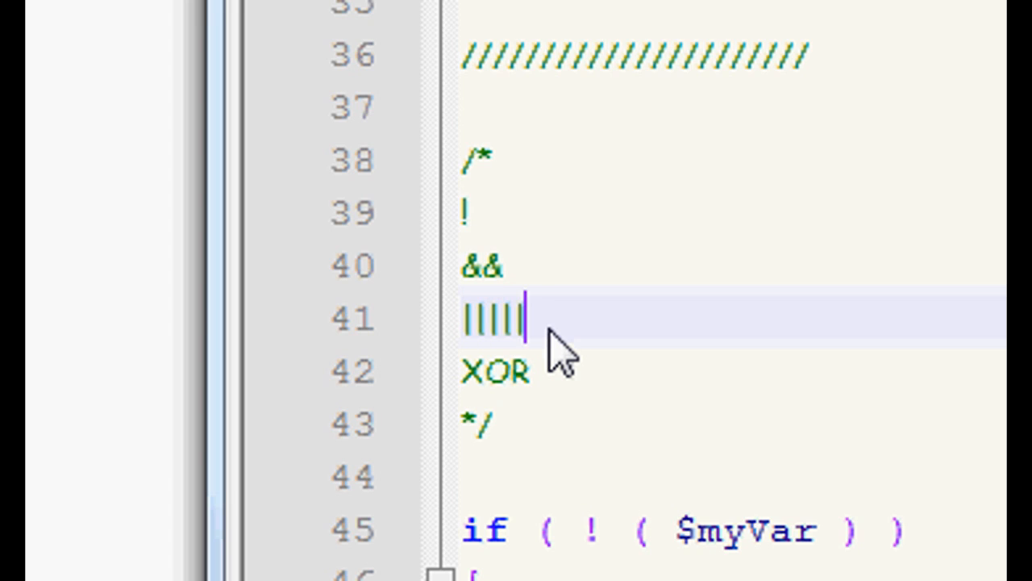
pyautogui.press('BackSpace')
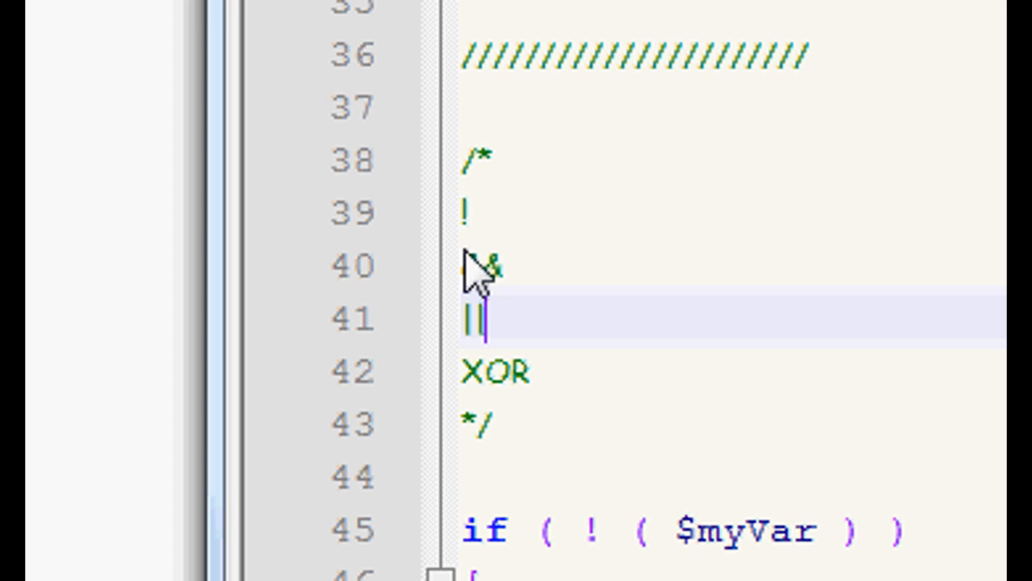
pyautogui.moveTo(472, 258)
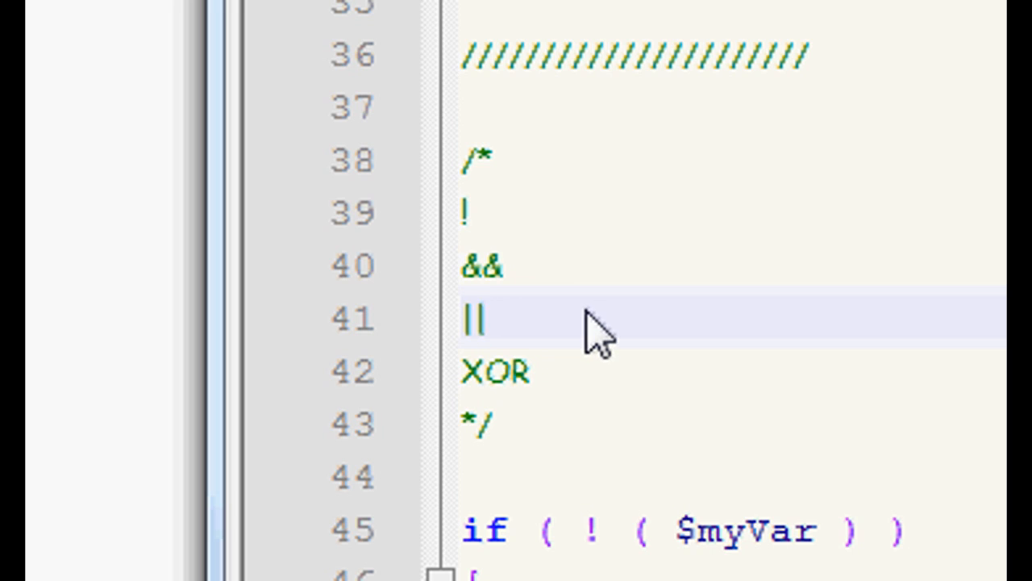
pyautogui.doubleClick(474, 318)
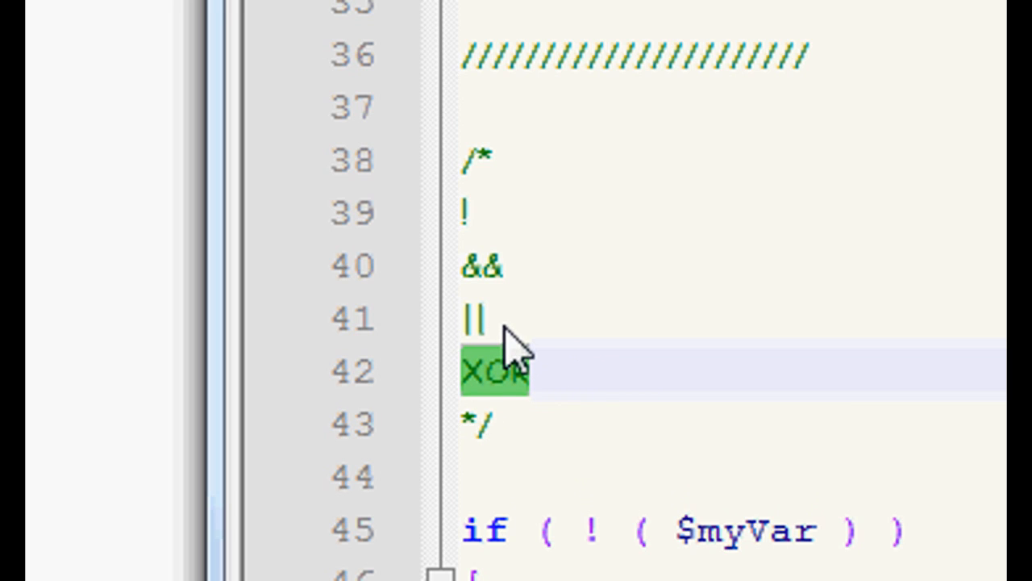
pyautogui.click(476, 315)
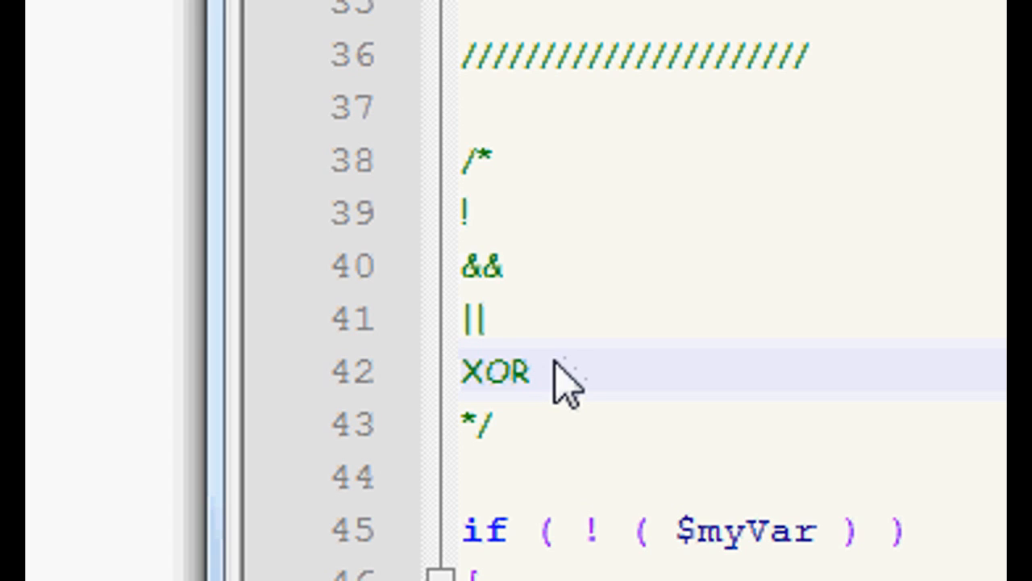
pyautogui.moveTo(572, 391)
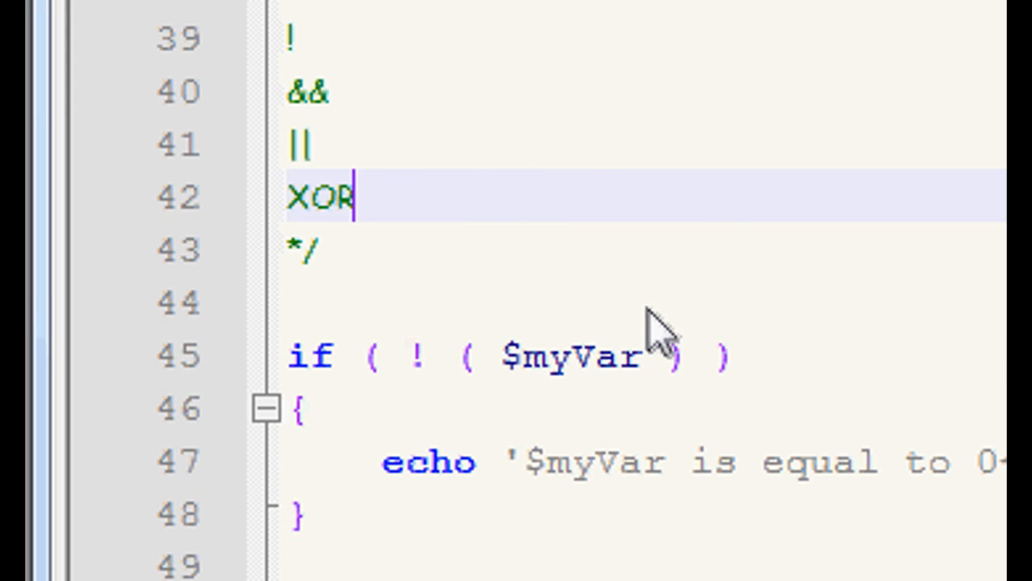
pyautogui.scroll(-3)
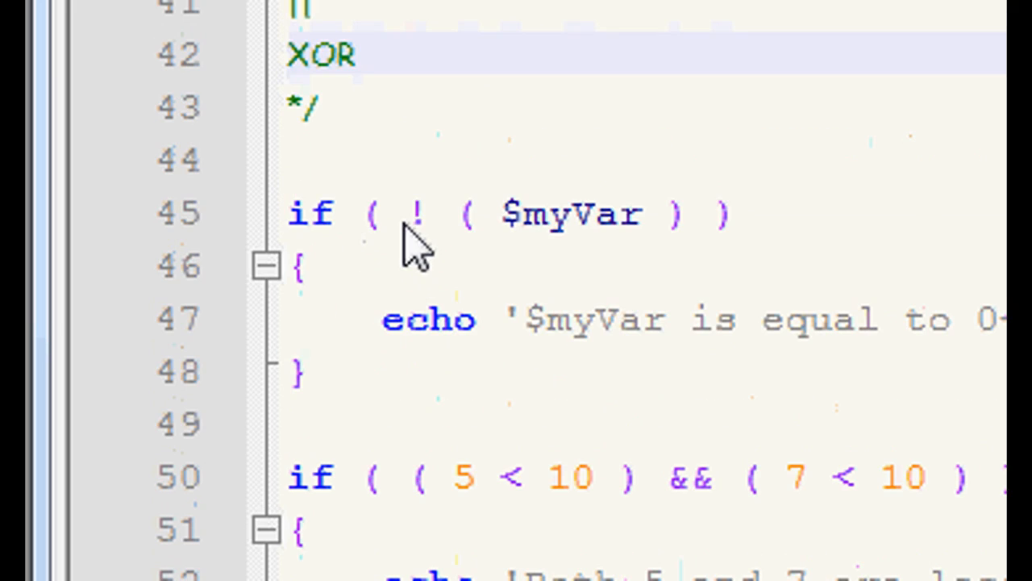
pyautogui.doubleClick(413, 212)
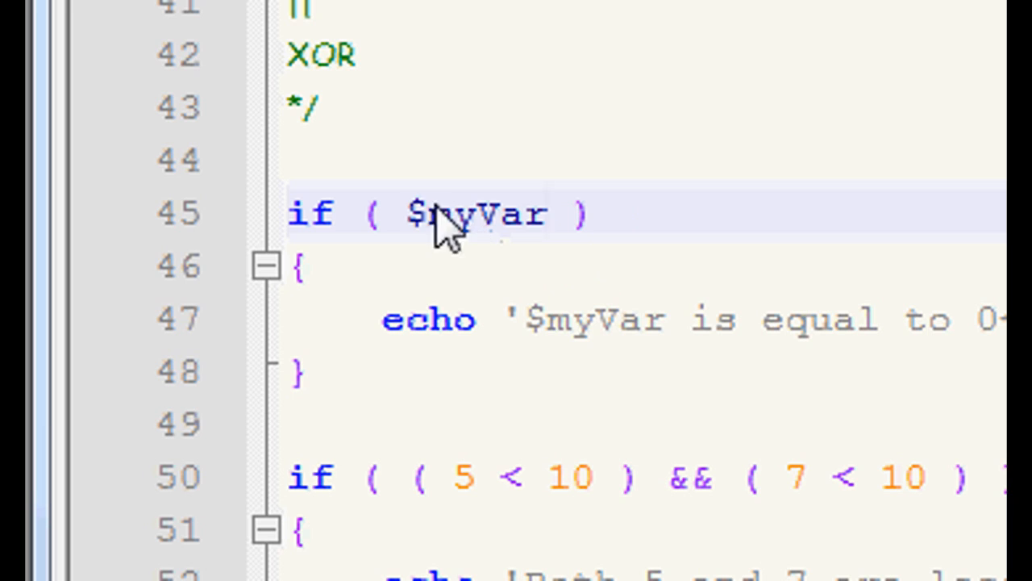
pyautogui.doubleClick(468, 213)
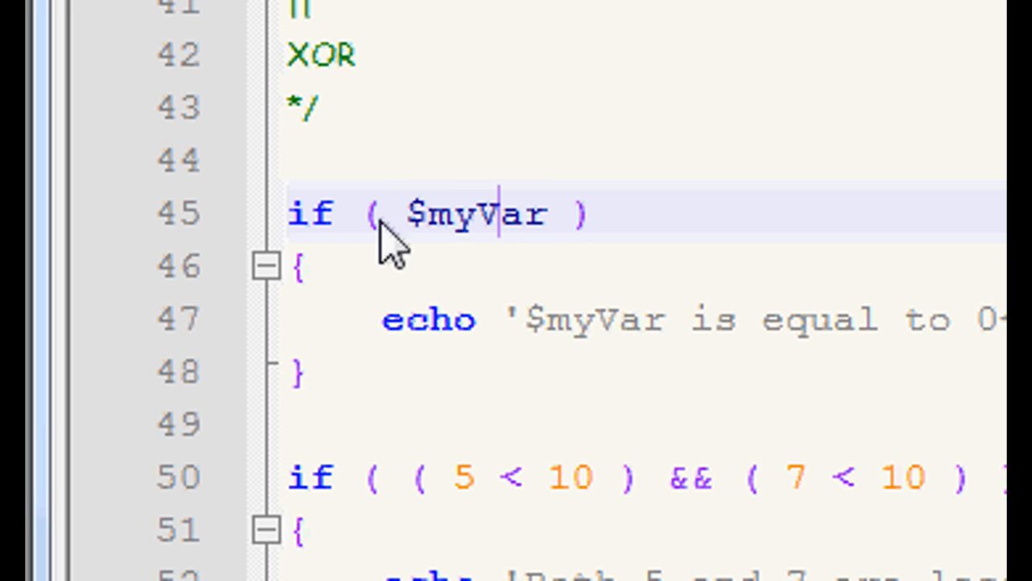
pyautogui.moveTo(484, 234)
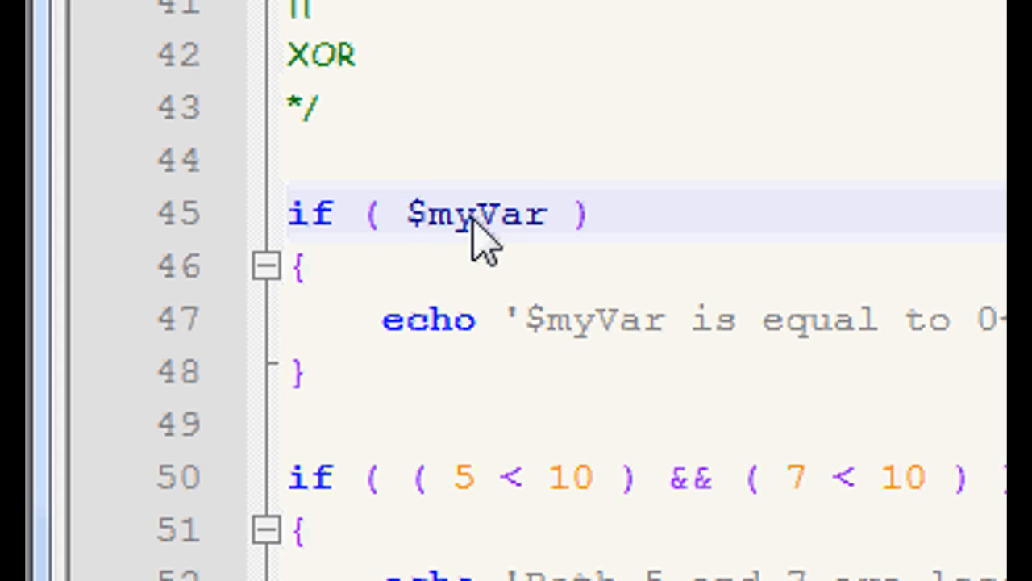
pyautogui.write('! (')
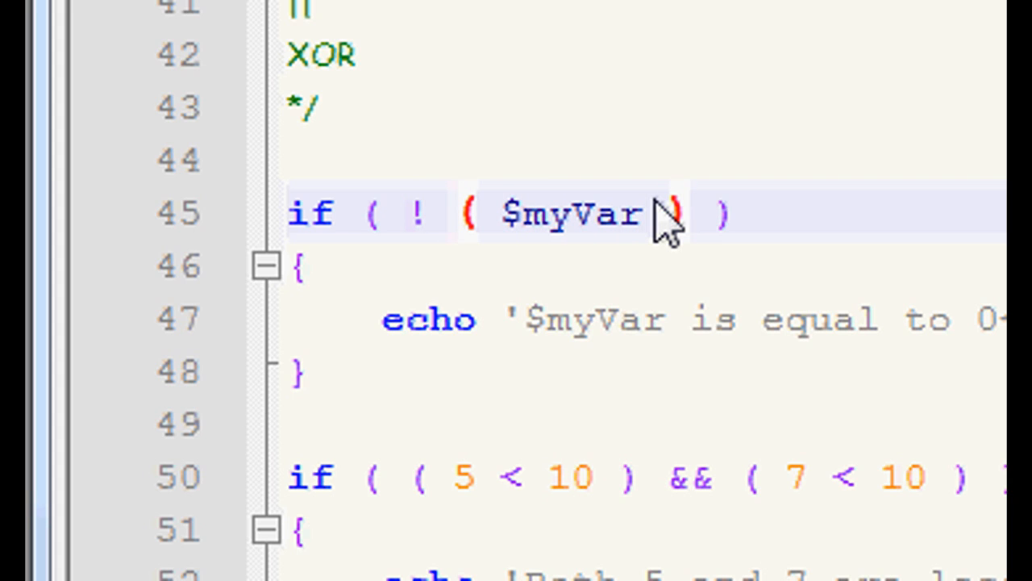
pyautogui.scroll(-3)
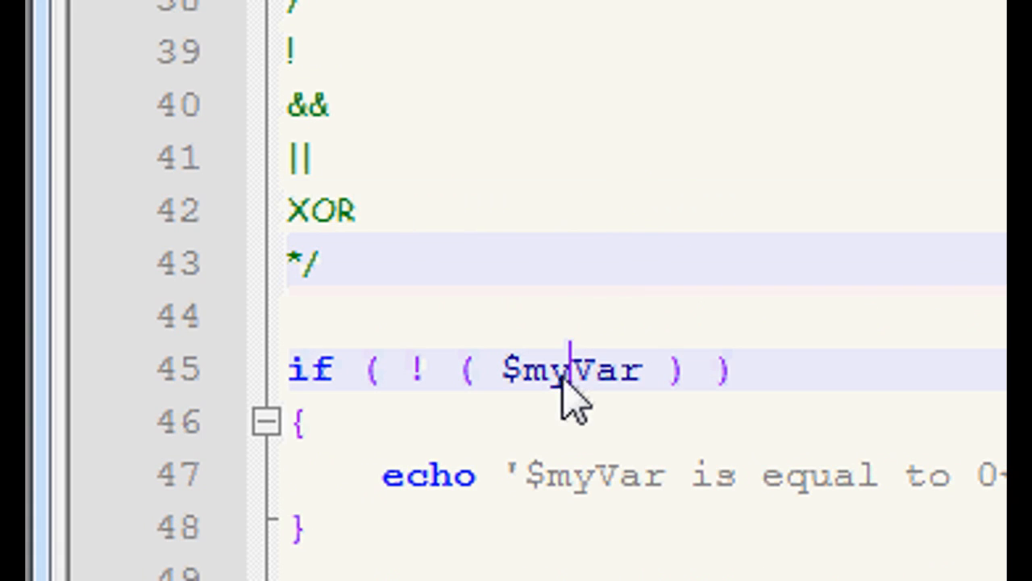
pyautogui.doubleClick(572, 369)
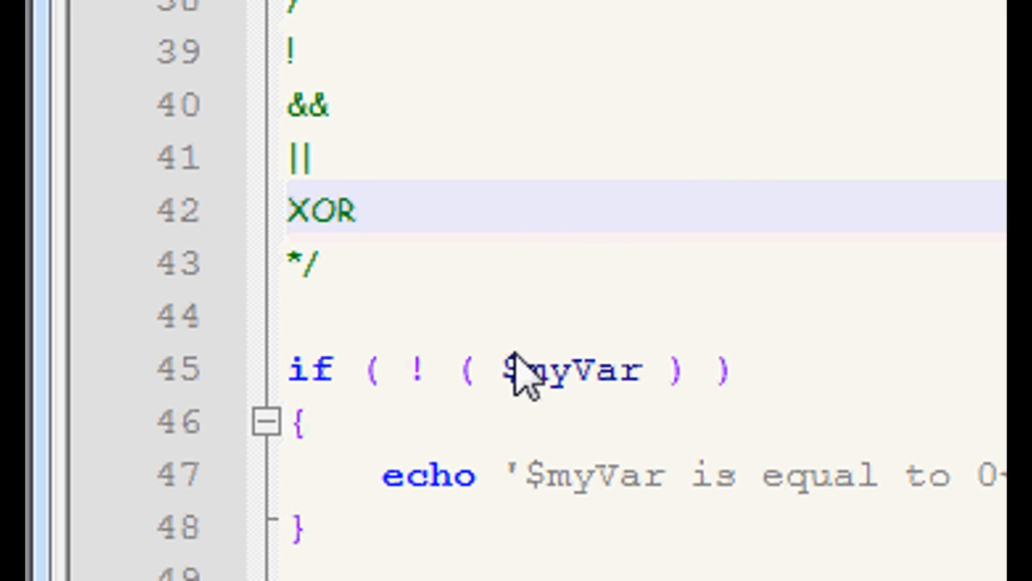
pyautogui.doubleClick(573, 369)
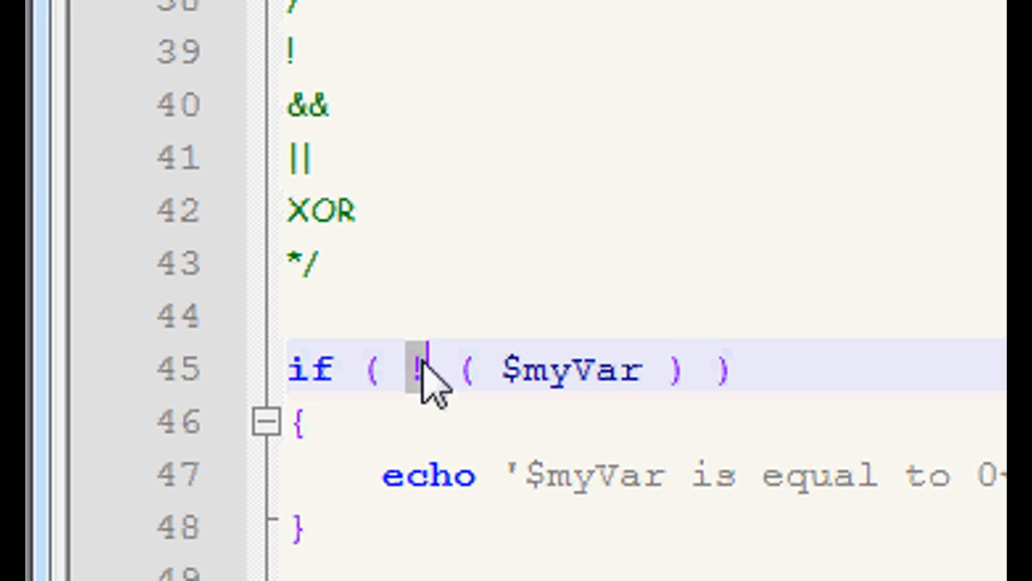
pyautogui.moveTo(581, 347)
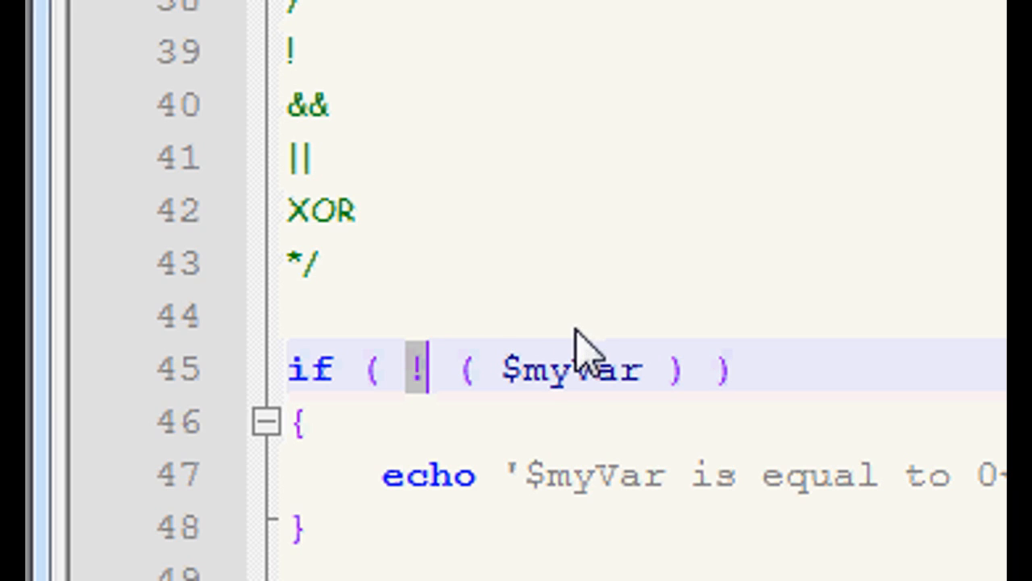
pyautogui.doubleClick(572, 370)
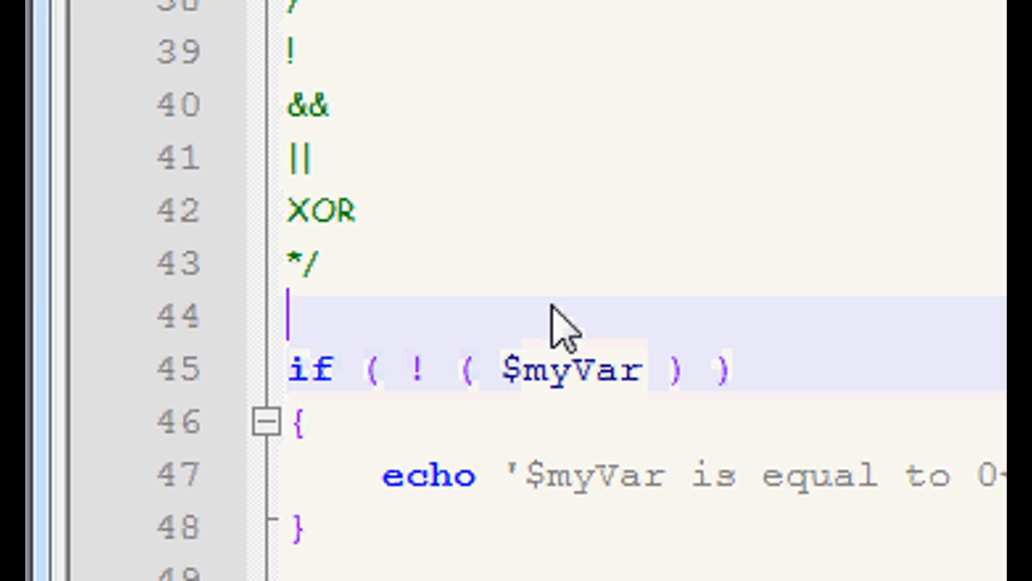
pyautogui.doubleClick(573, 369)
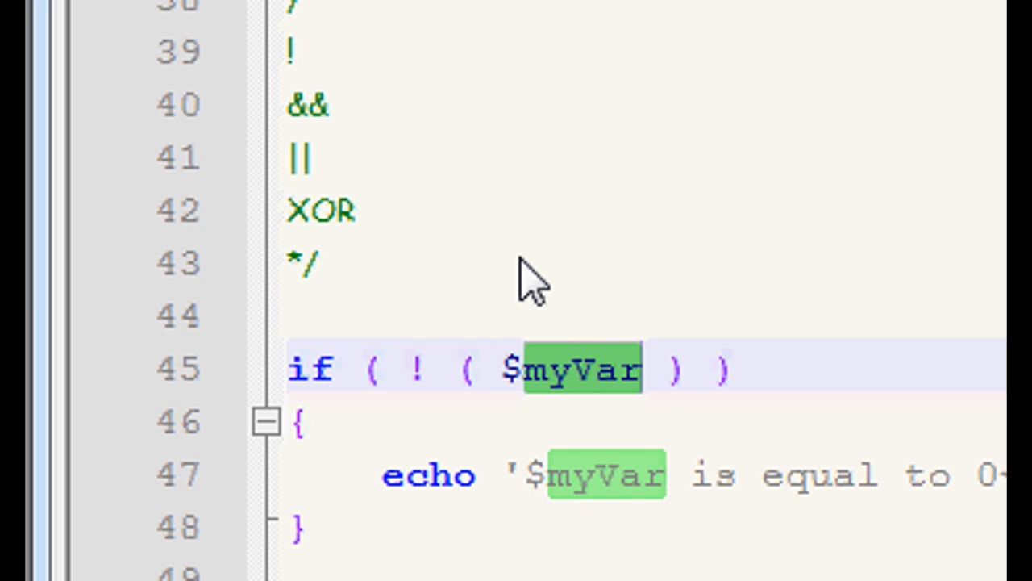
pyautogui.scroll(-3)
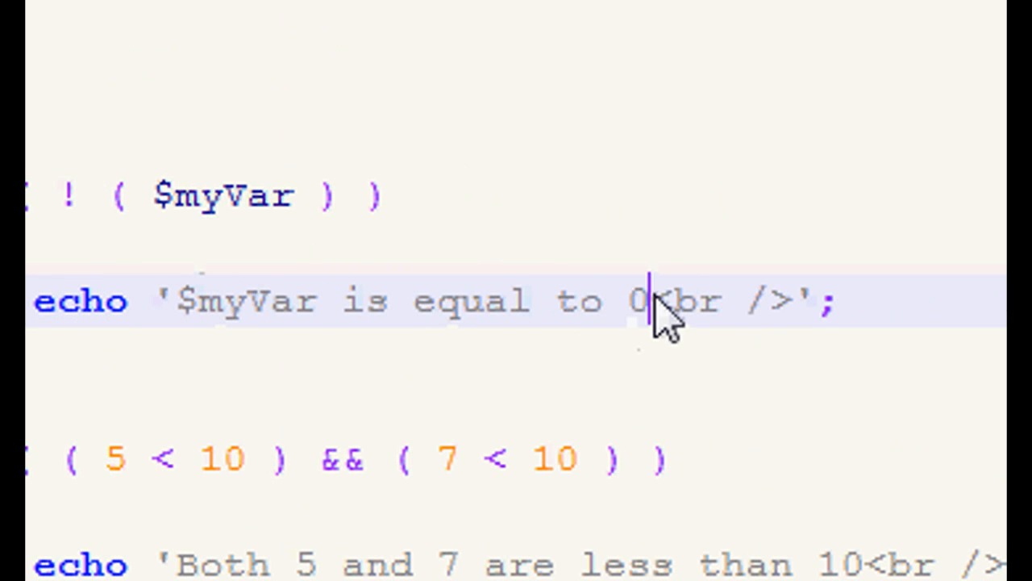
pyautogui.moveTo(569, 311)
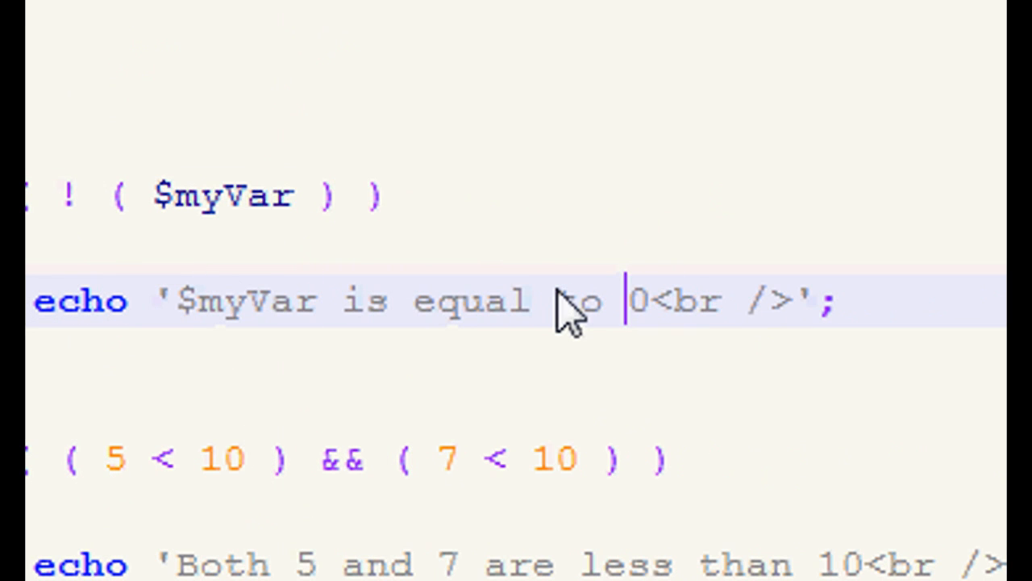
pyautogui.moveTo(557, 314)
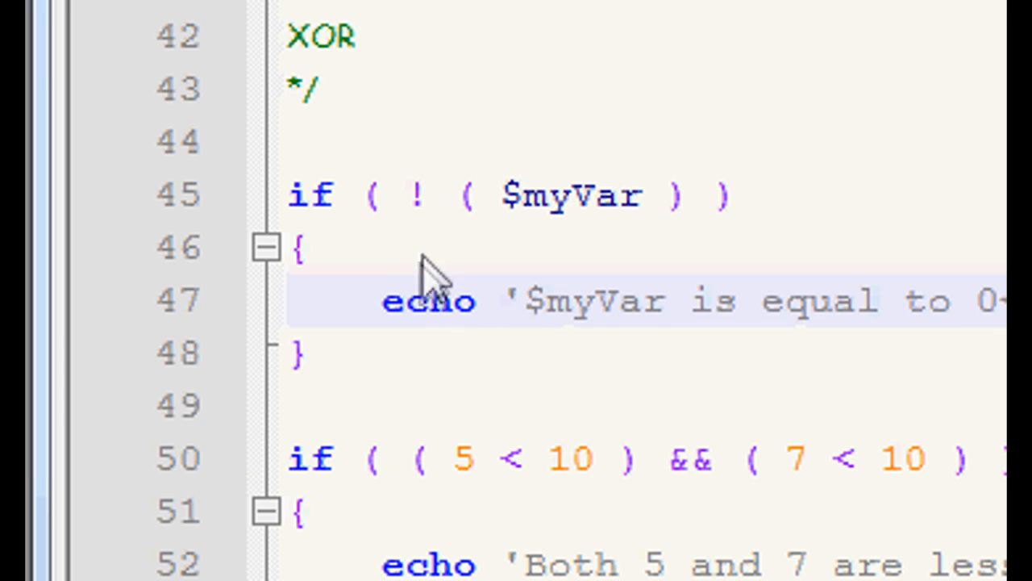
# Rewrite the first condition as if ( ! ( $myVar < $myVar2 ) )
pyautogui.click(548, 196)
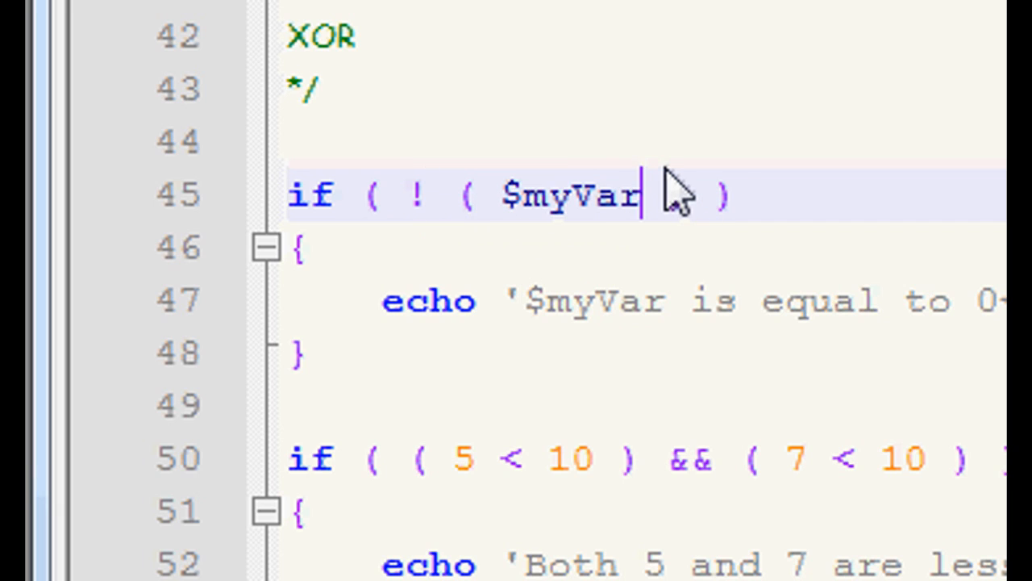
pyautogui.write(')')
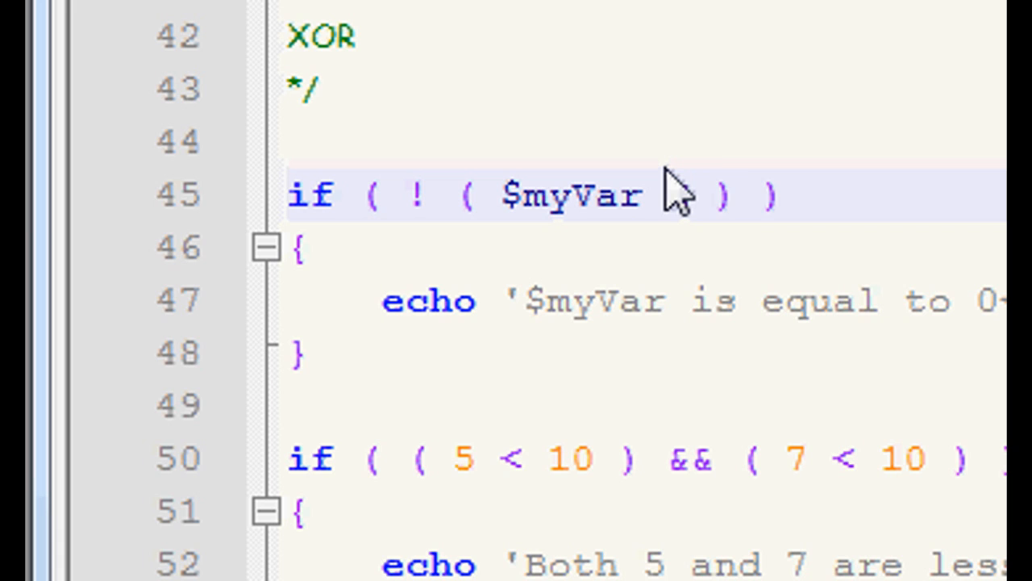
pyautogui.write('$myVar2')
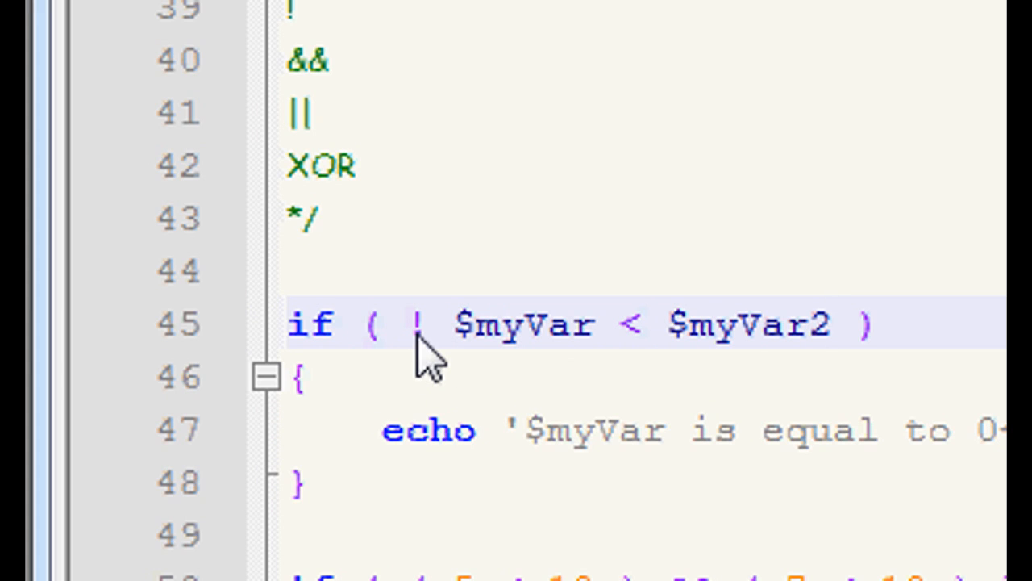
pyautogui.doubleClick(520, 324)
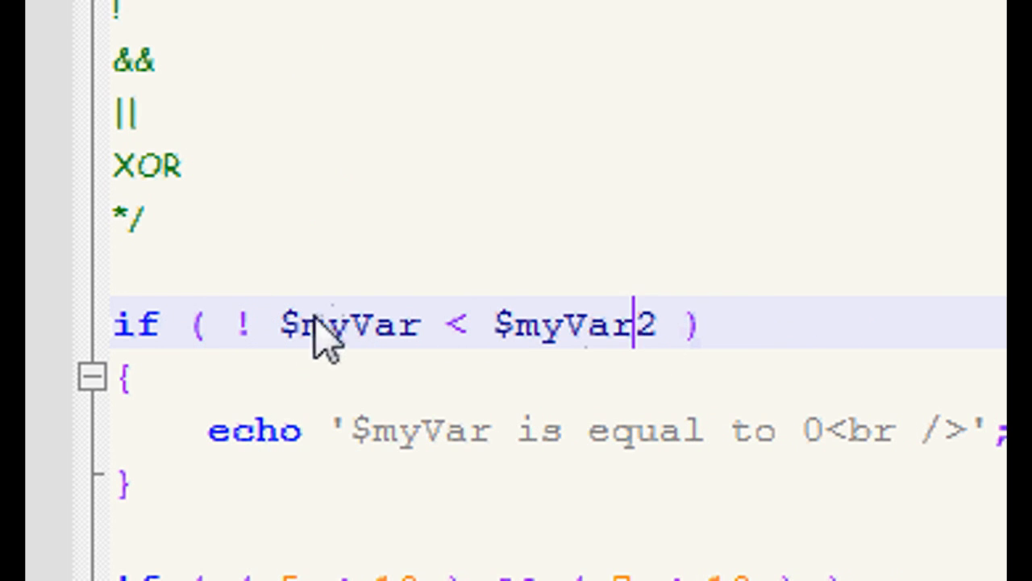
pyautogui.write('(')
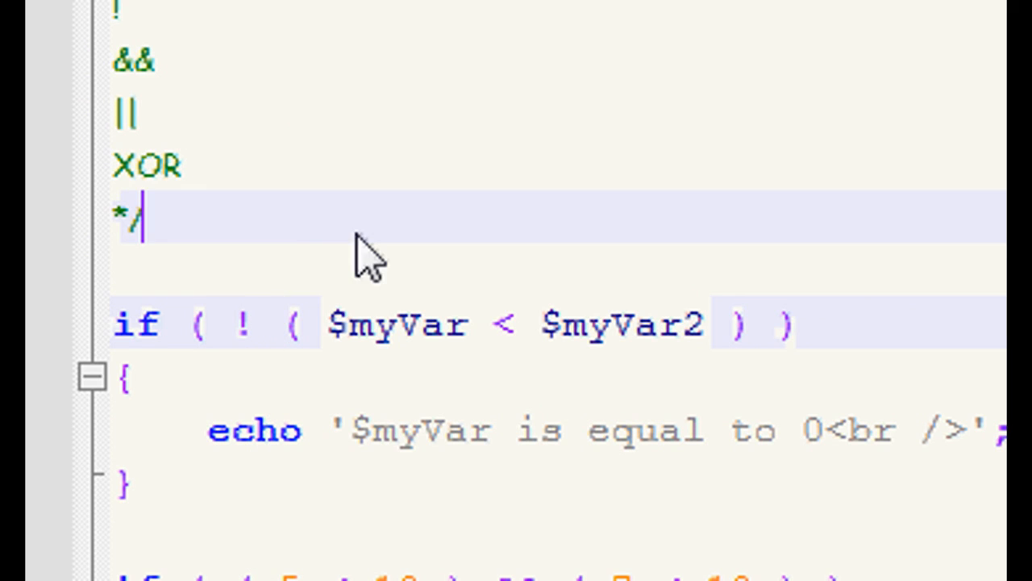
pyautogui.moveTo(621, 380)
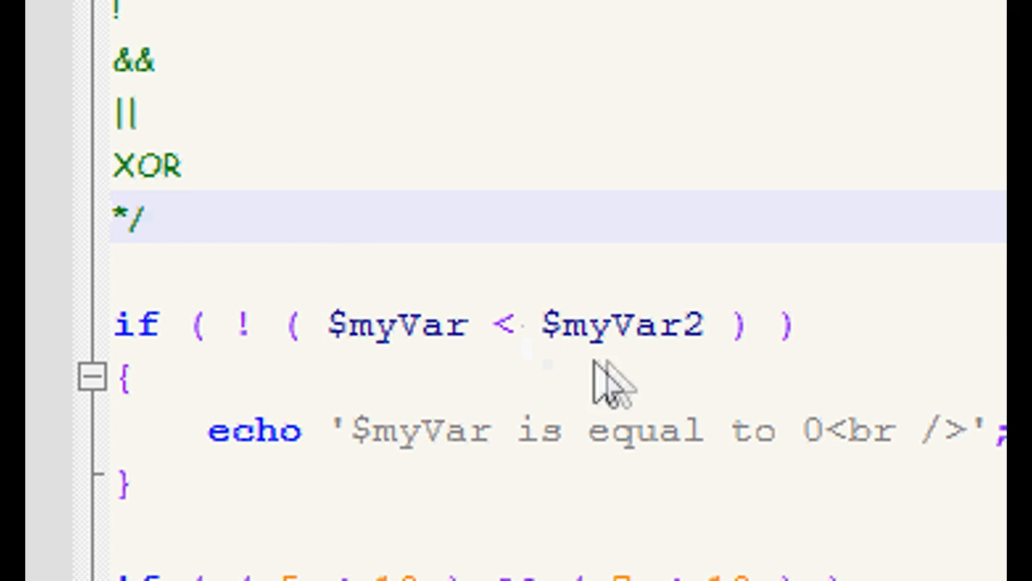